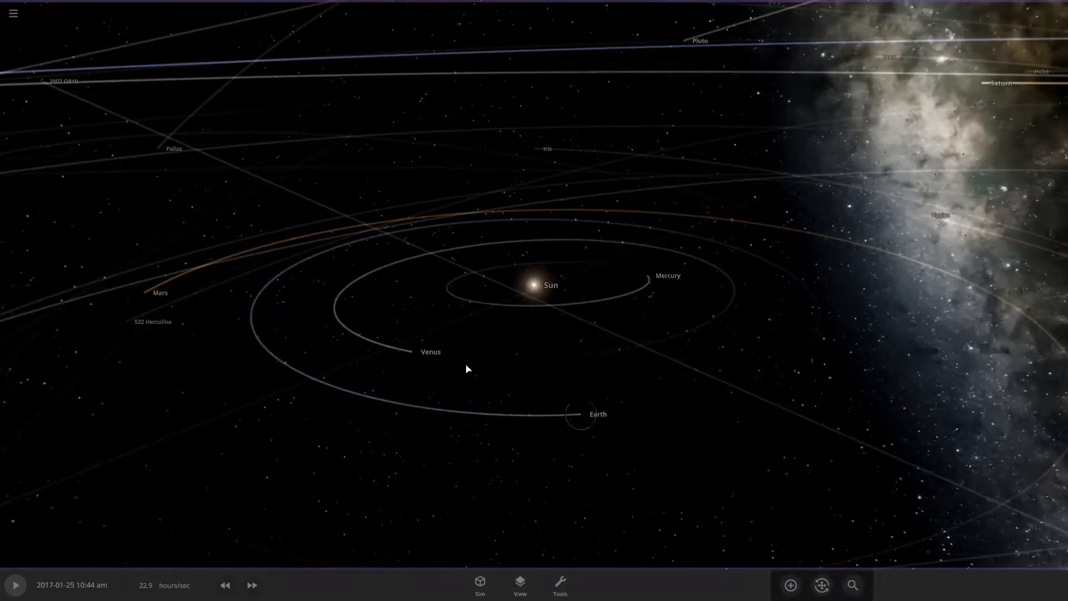
Start an empty simulation, show all object categories, and add an Earth near the Sun
left_click(13, 13)
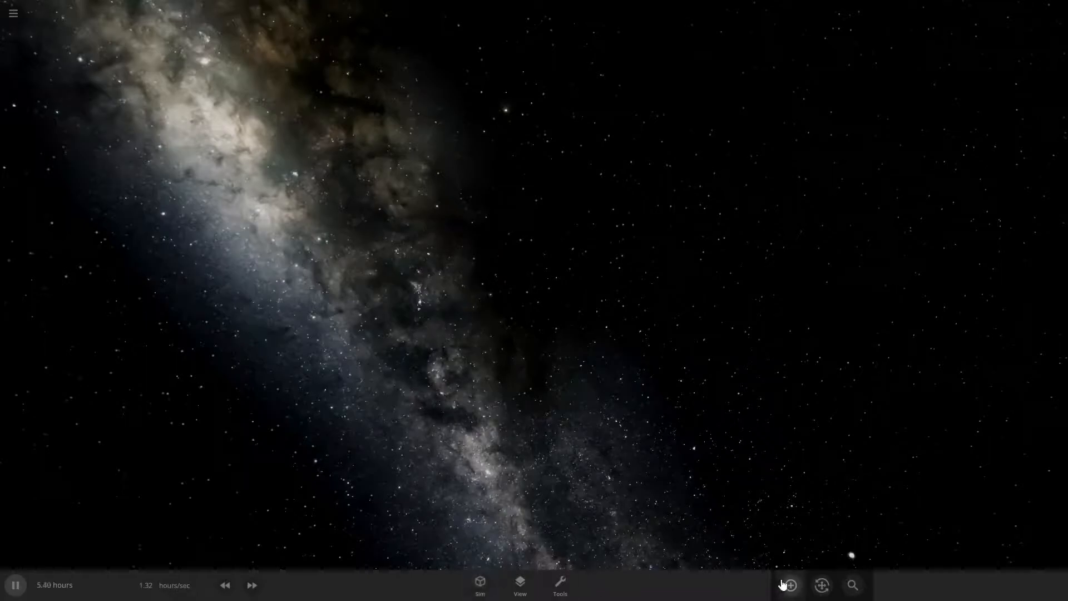
left_click(783, 584)
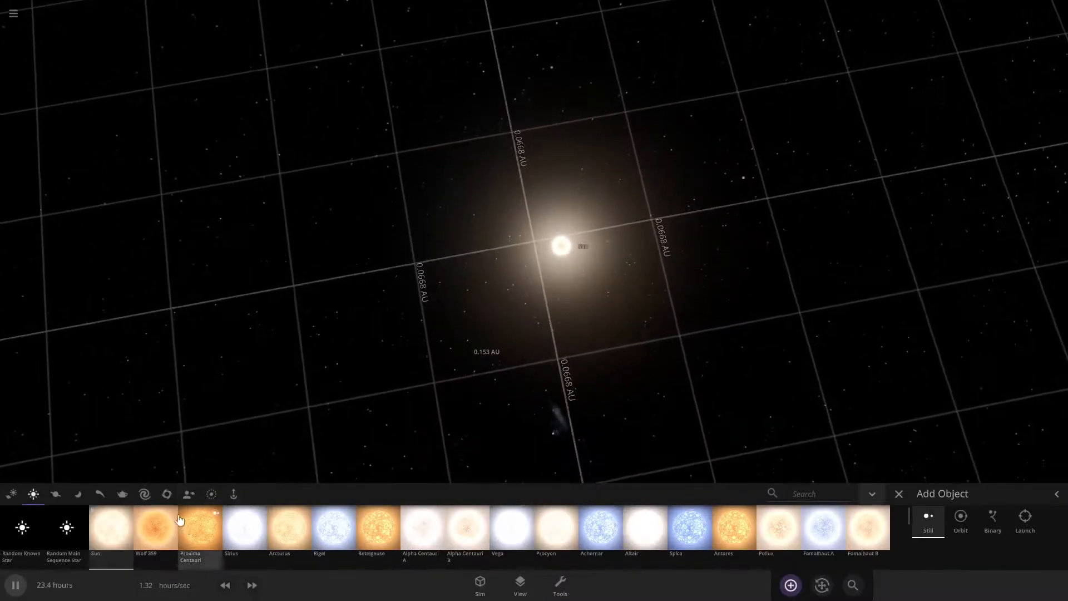
left_click(12, 494)
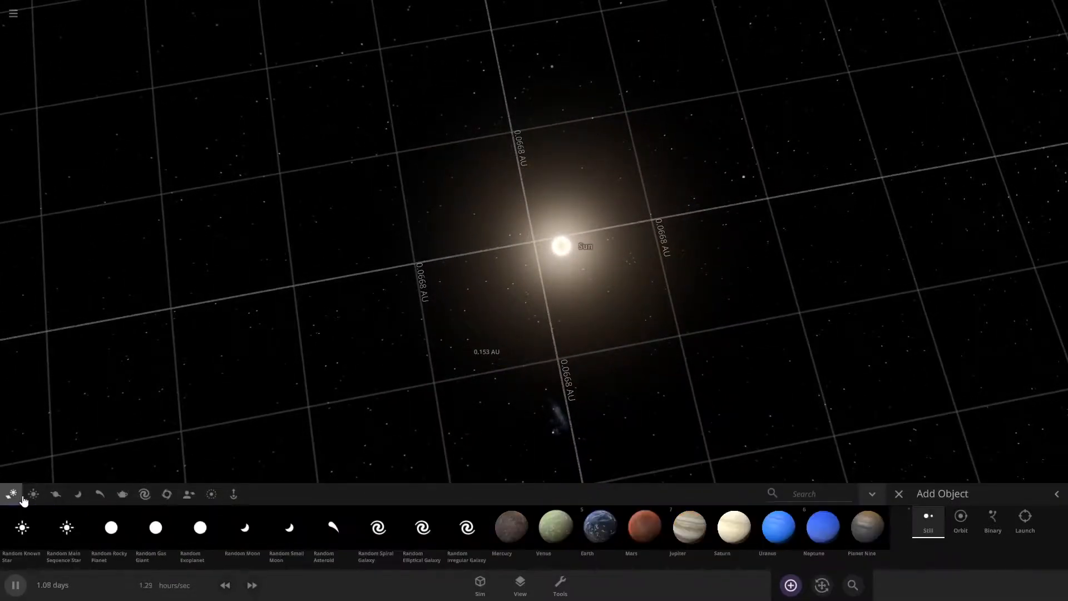
left_click(55, 493)
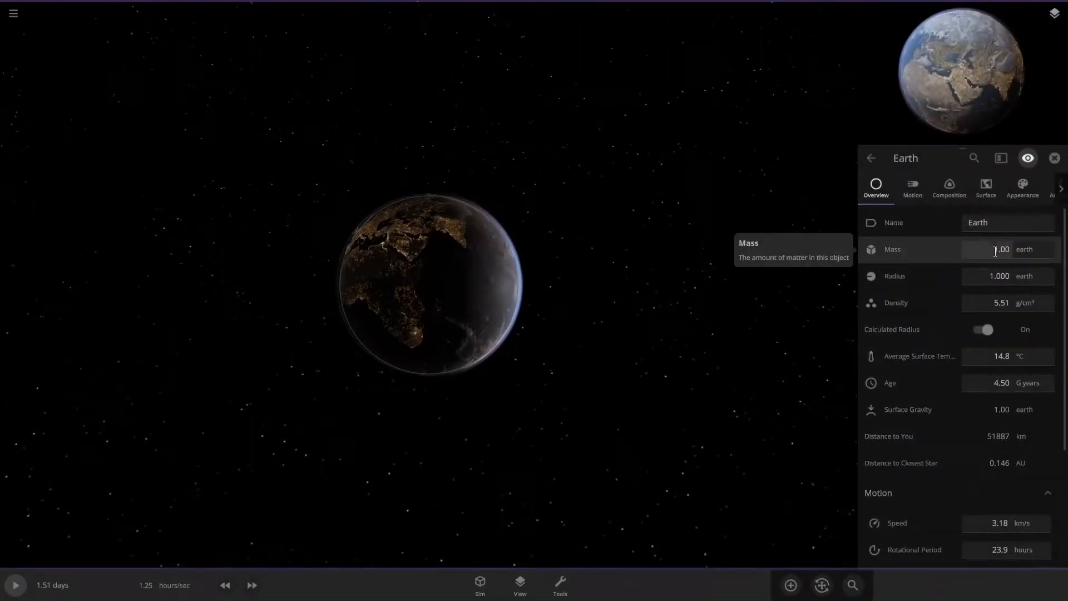
Raise Earth's mass to 100 Jupiter masses, then select the Sun to view its properties
left_click(1001, 249)
type("10")
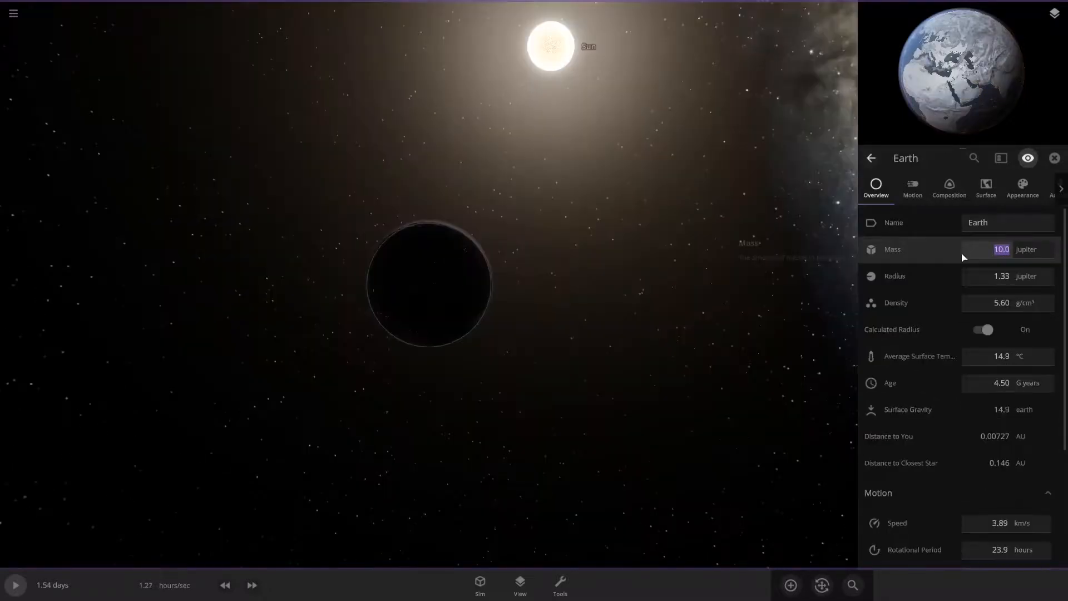
key("Backspace")
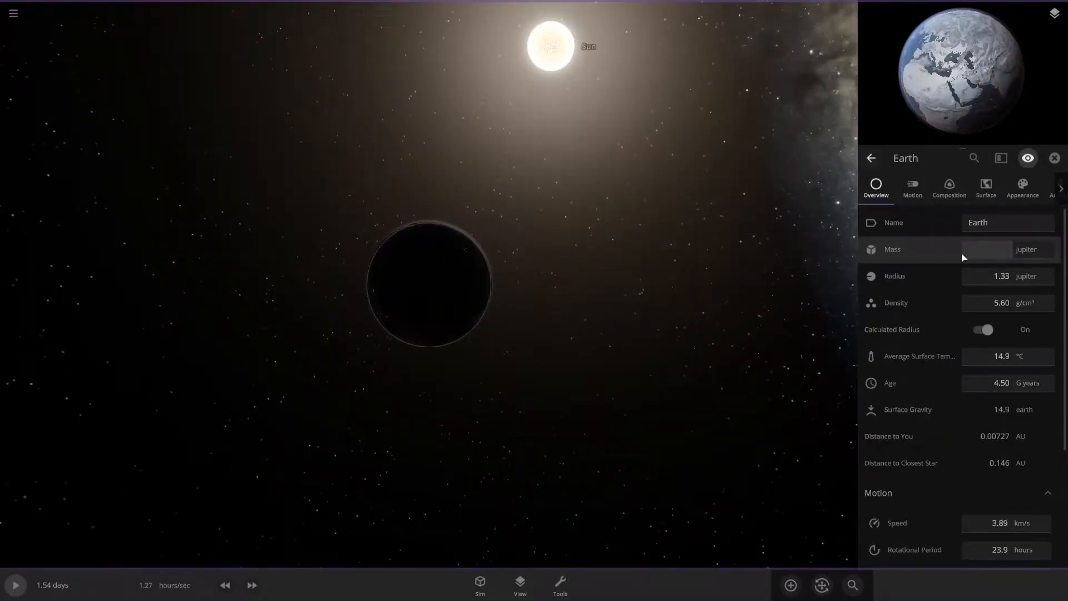
type("1000")
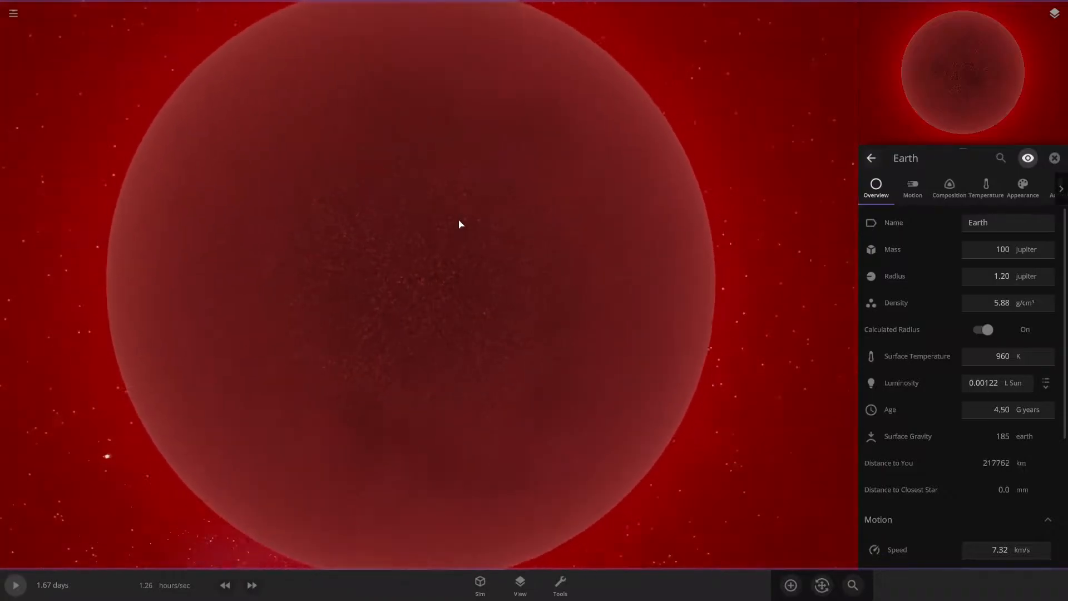
left_click(15, 584)
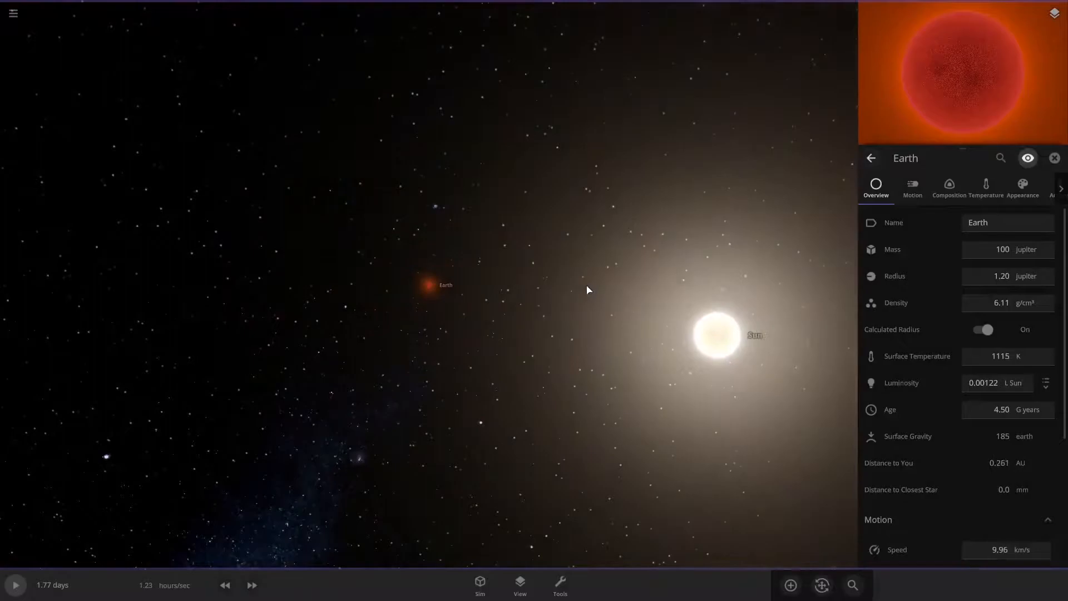
left_click(715, 335)
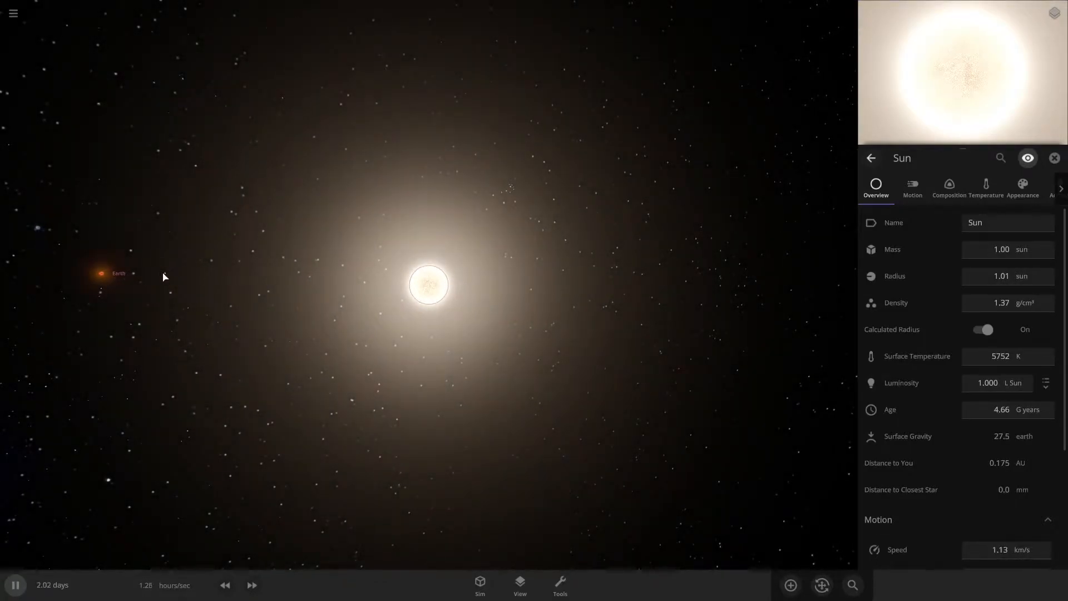
Lower the simulation speed to minutes per second, then nudge it slightly higher
left_click(252, 585)
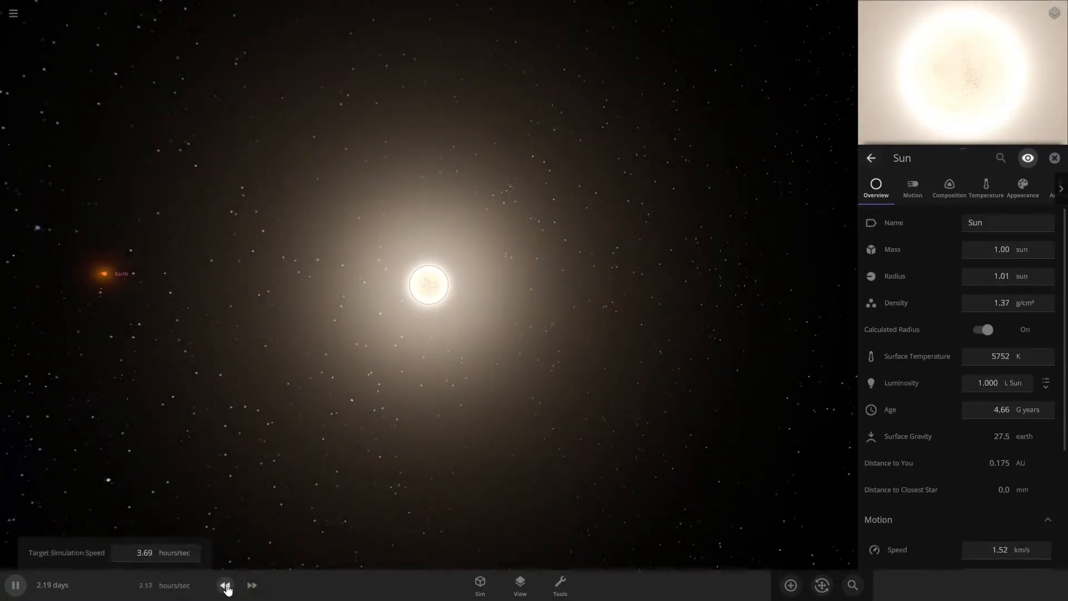
left_click(251, 585)
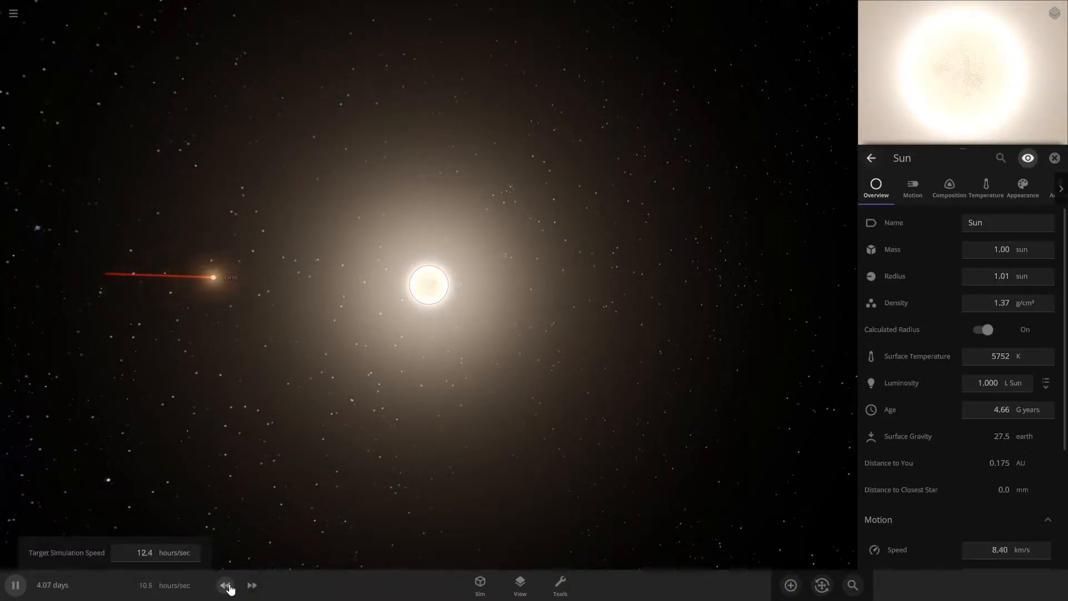
left_click(225, 585)
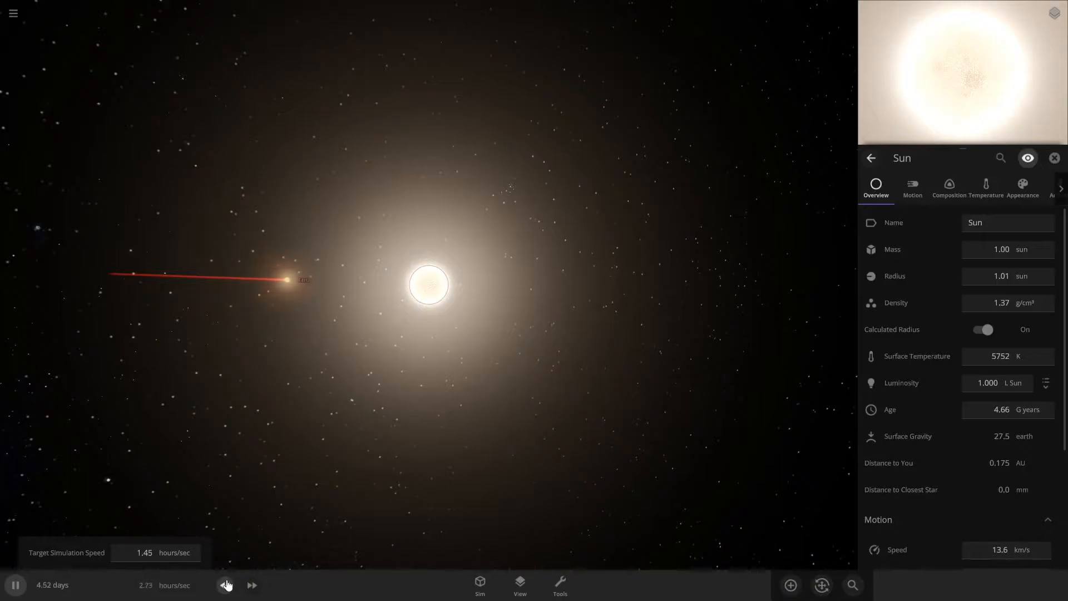
left_click(225, 585)
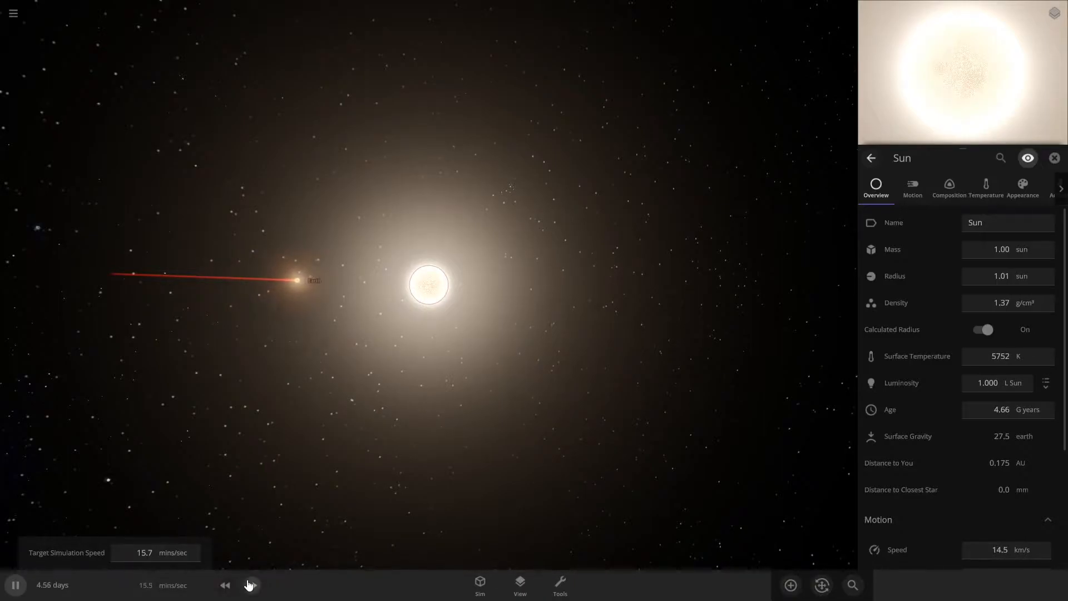
left_click(251, 585)
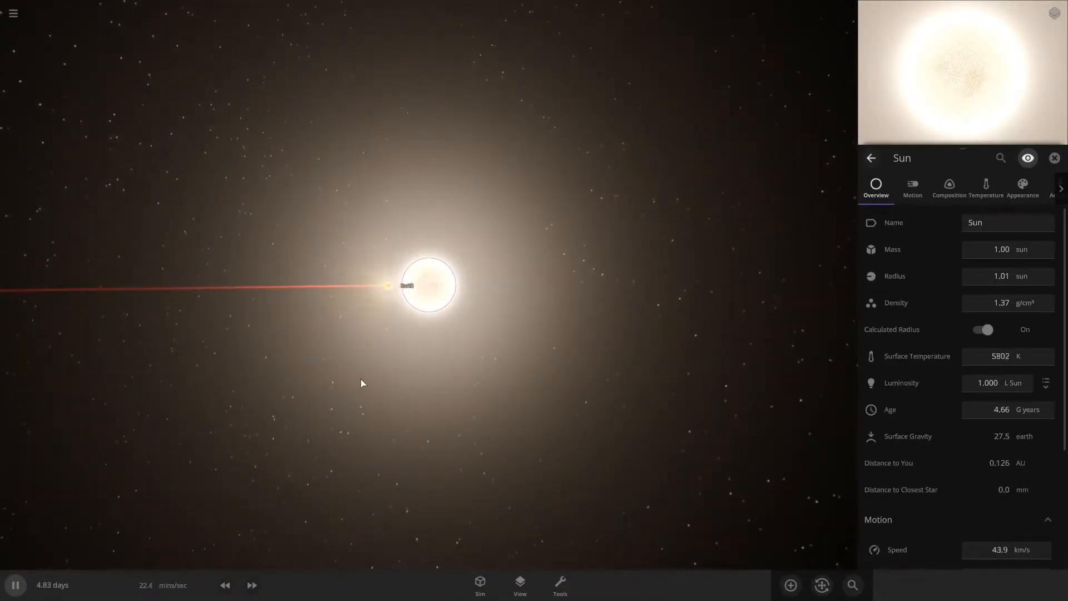
After the impact, set up a new Mercury grid scene with the object catalogue open
left_click(1055, 158)
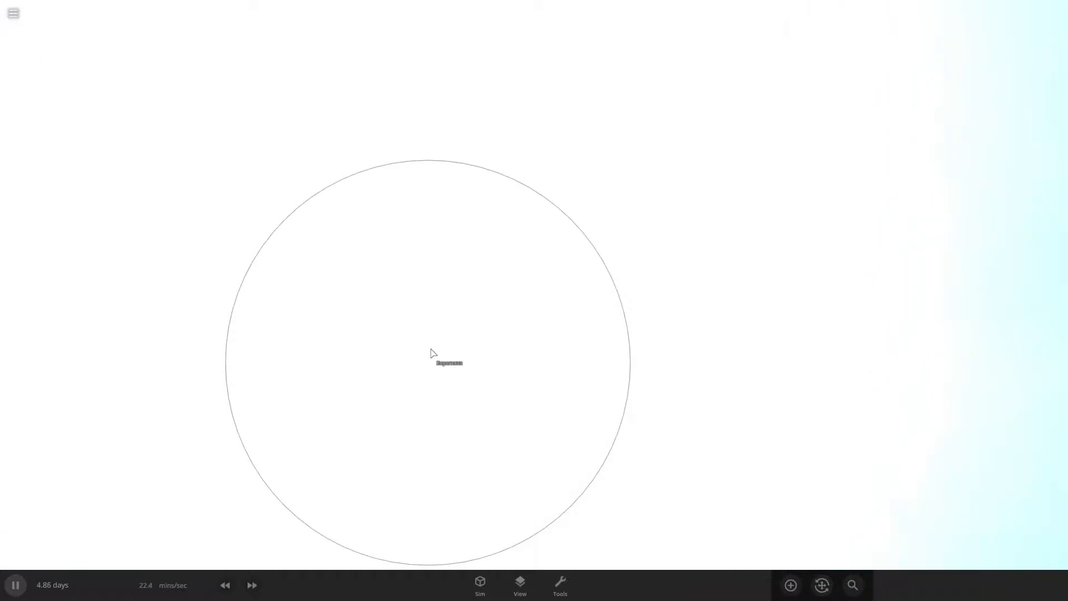
left_click(789, 584)
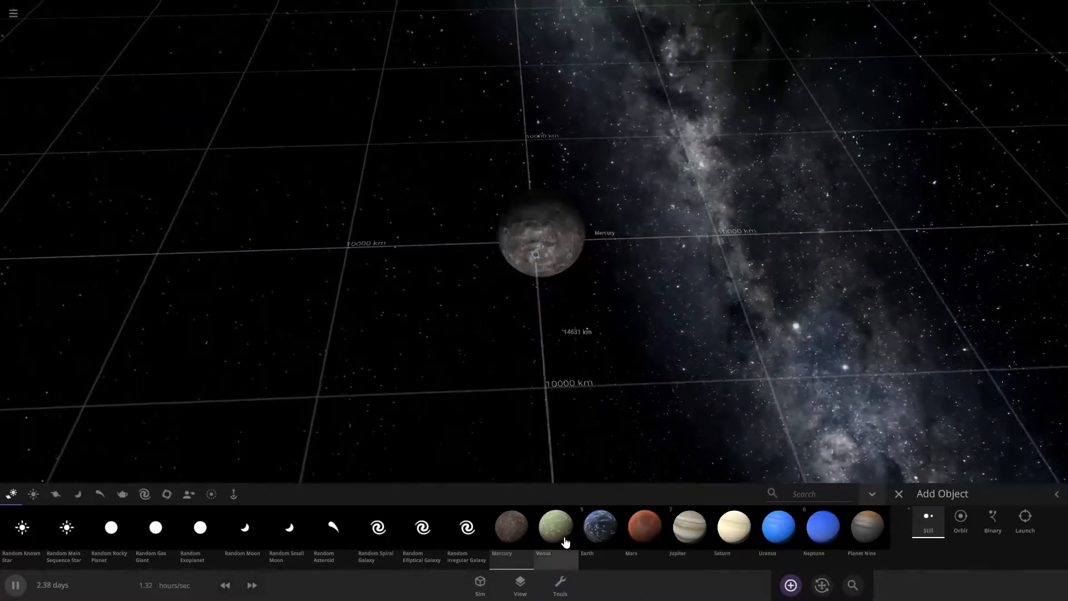
Place Venus and two Earths overlapping in the scene from the planet thumbnails
left_click(555, 527)
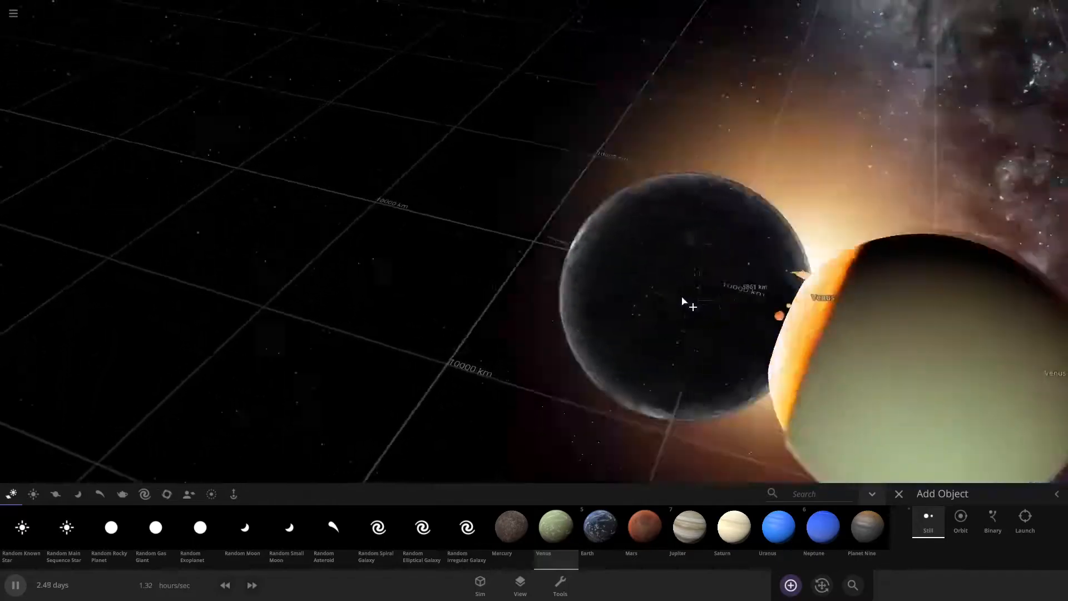
scroll("down", 3)
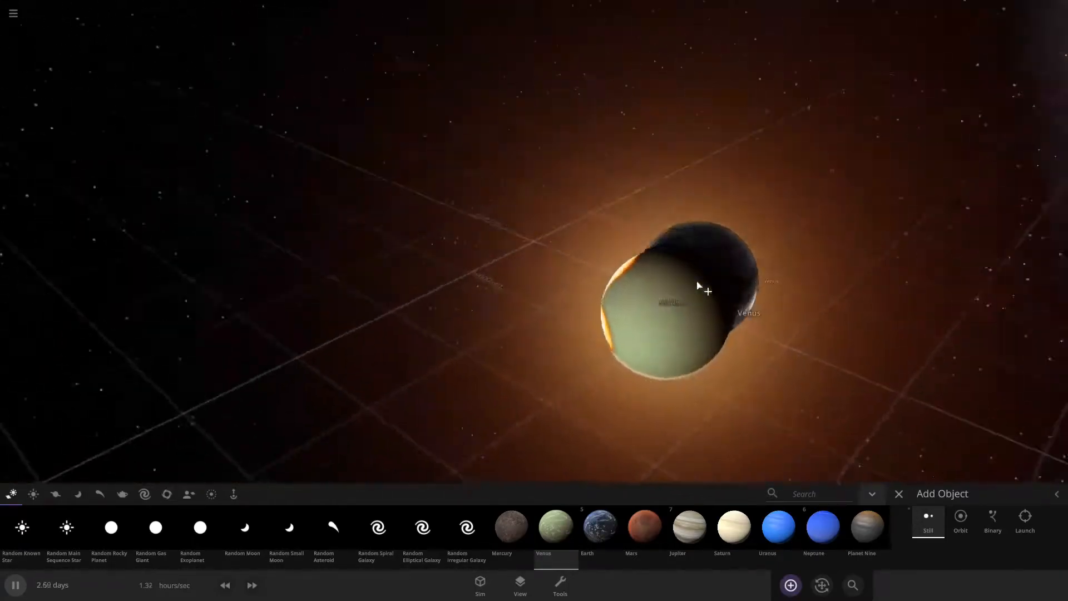
left_click(600, 525)
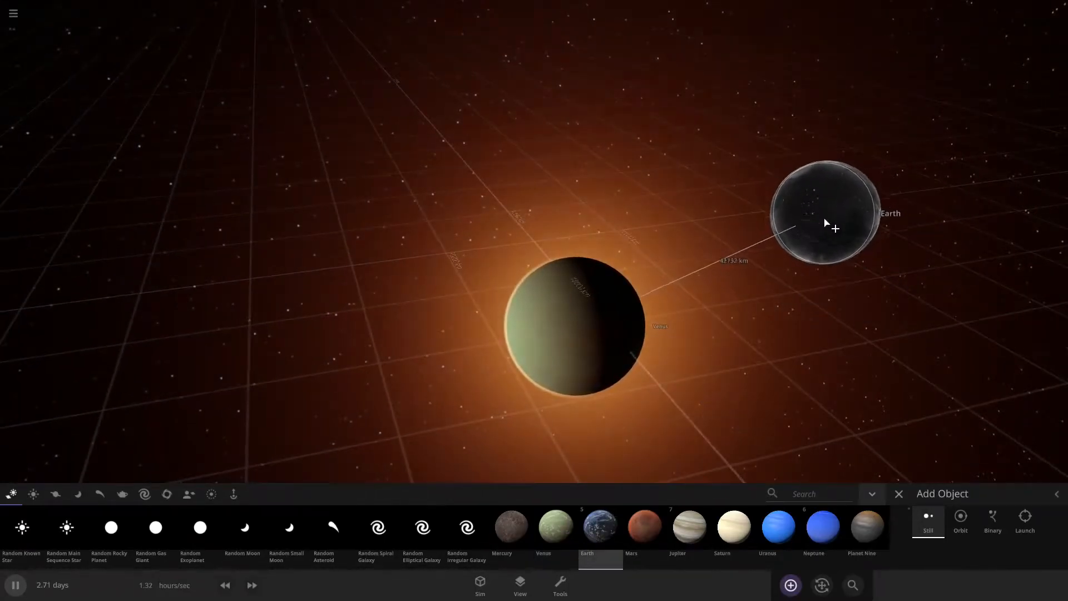
left_click(644, 525)
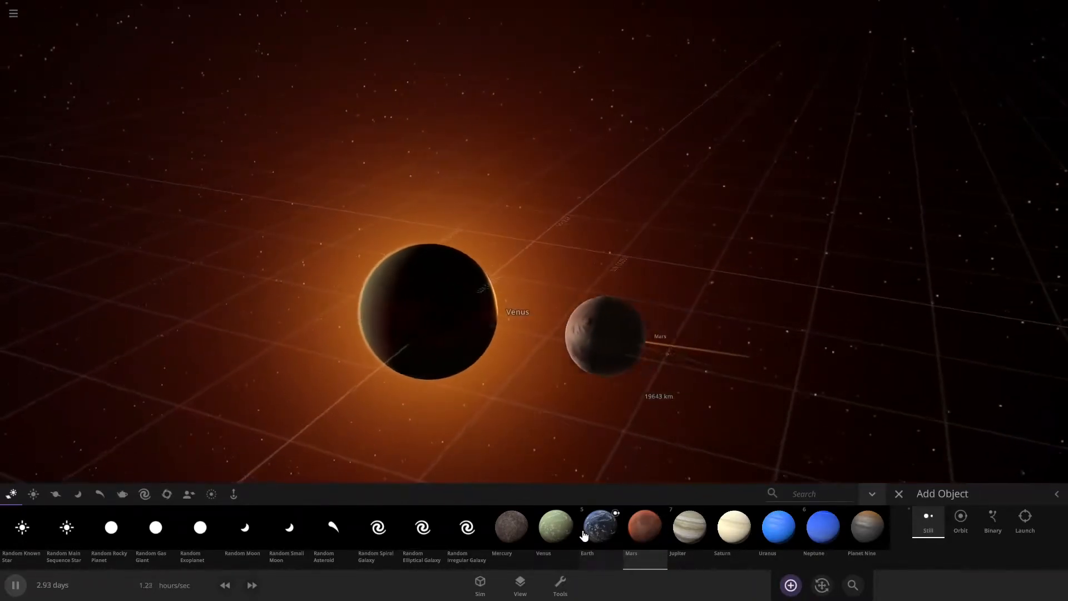
left_click(600, 527)
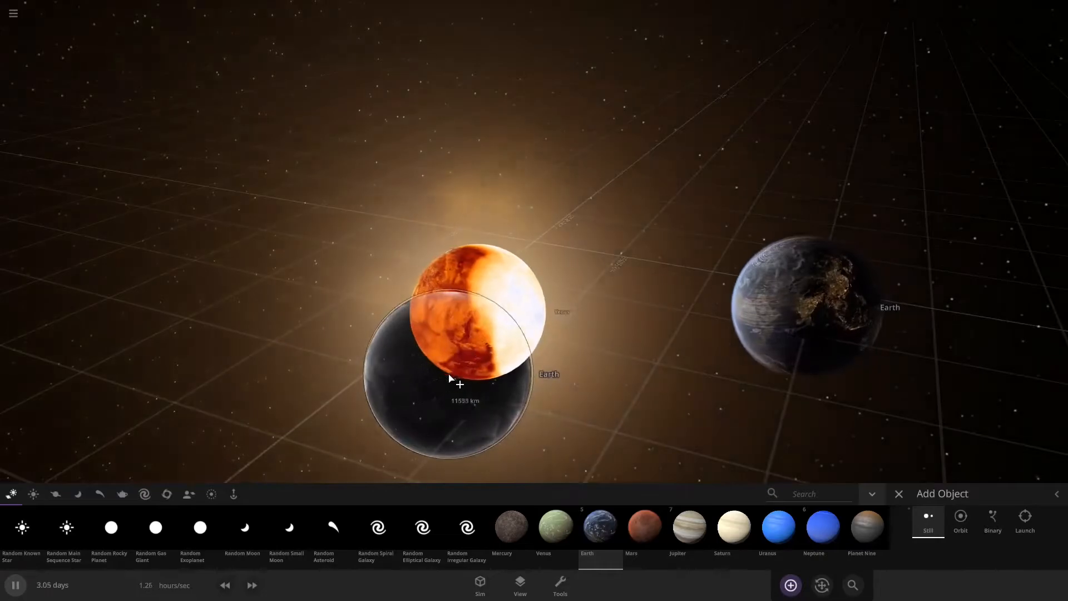
scroll("down", 3)
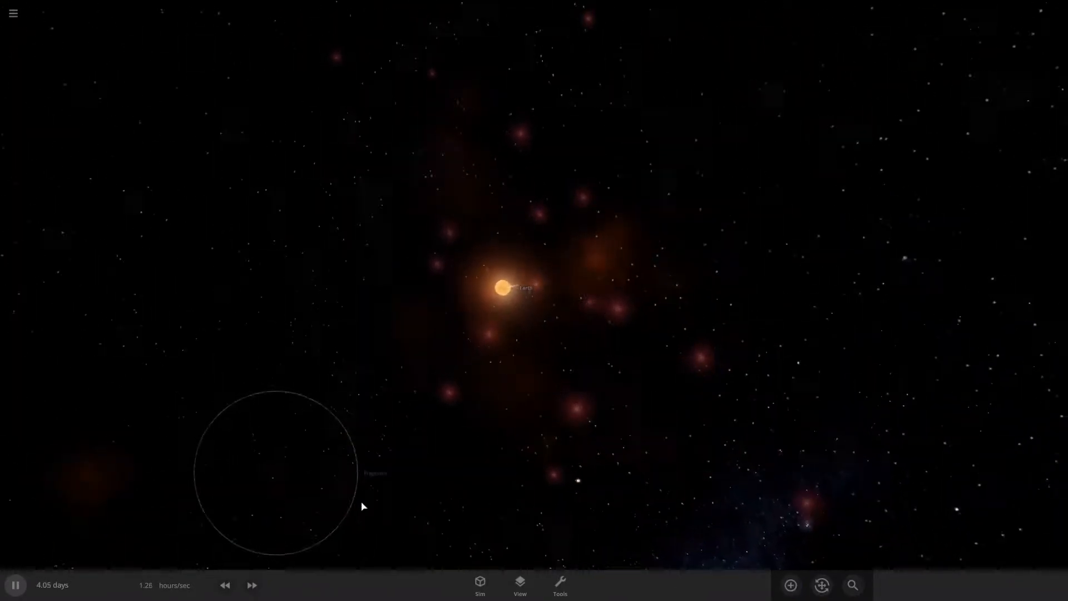
Open the Add Object catalogue while the collided planets merge into one body
left_click(789, 585)
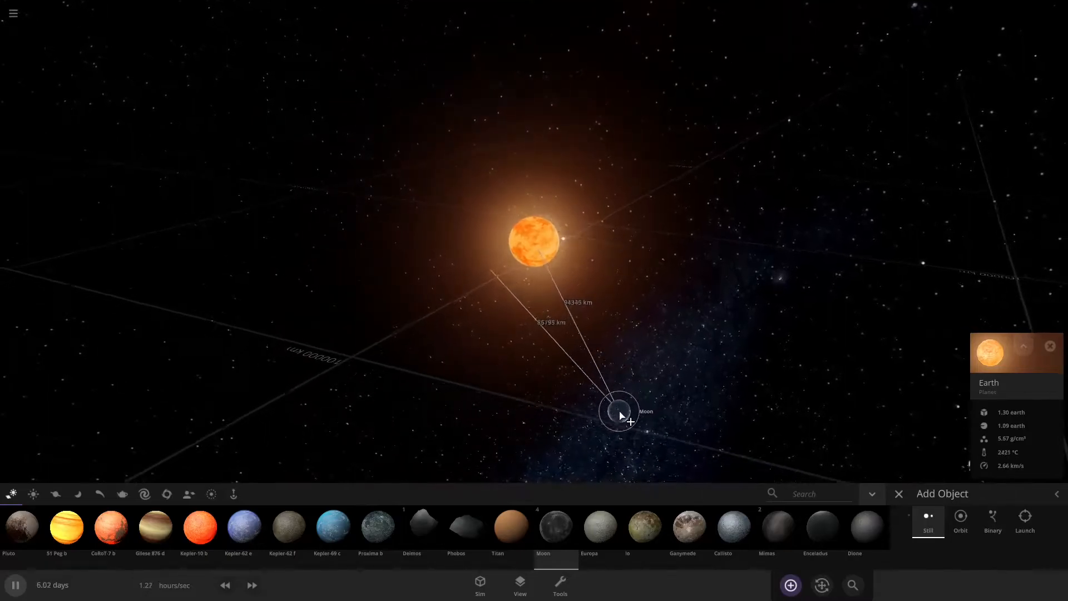
Drop a Moon and then Mimas into the glowing Earth
left_click(599, 525)
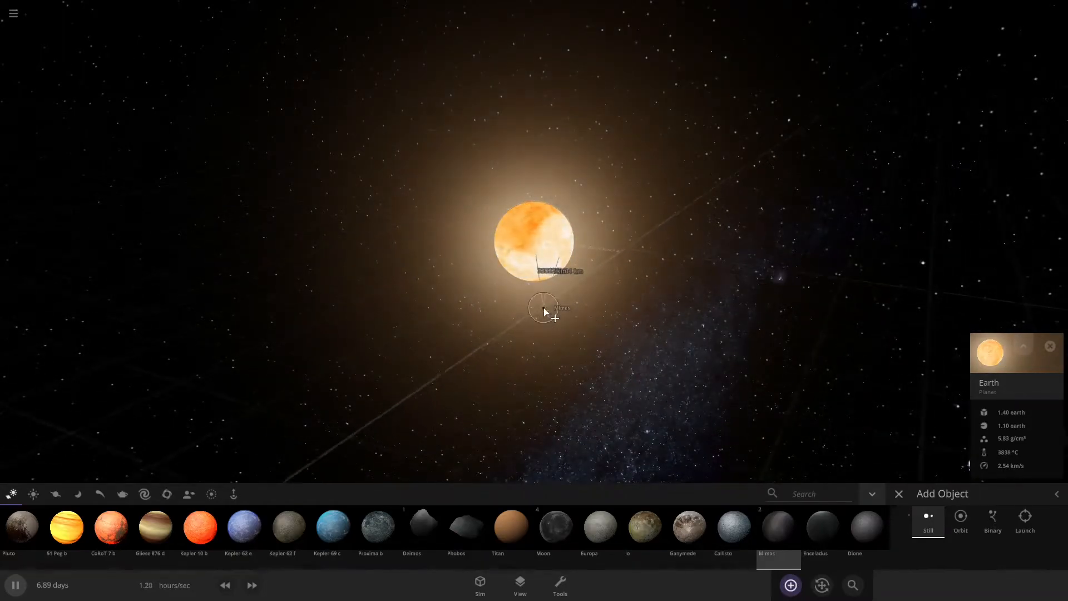
left_click(510, 525)
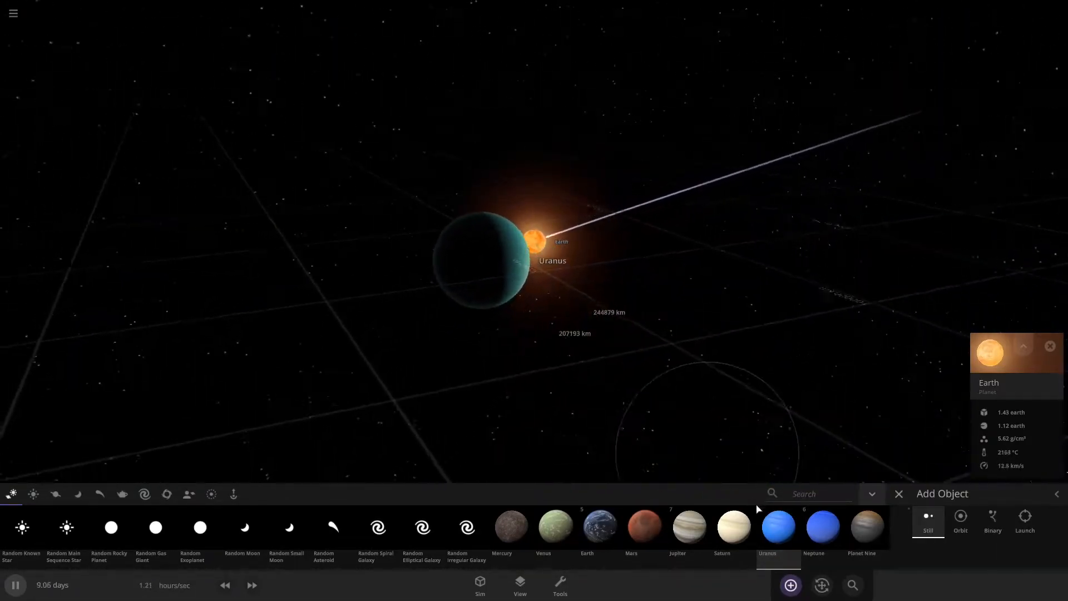
Fire Neptune and then Planet Nine into the heated Uranus
left_click(777, 527)
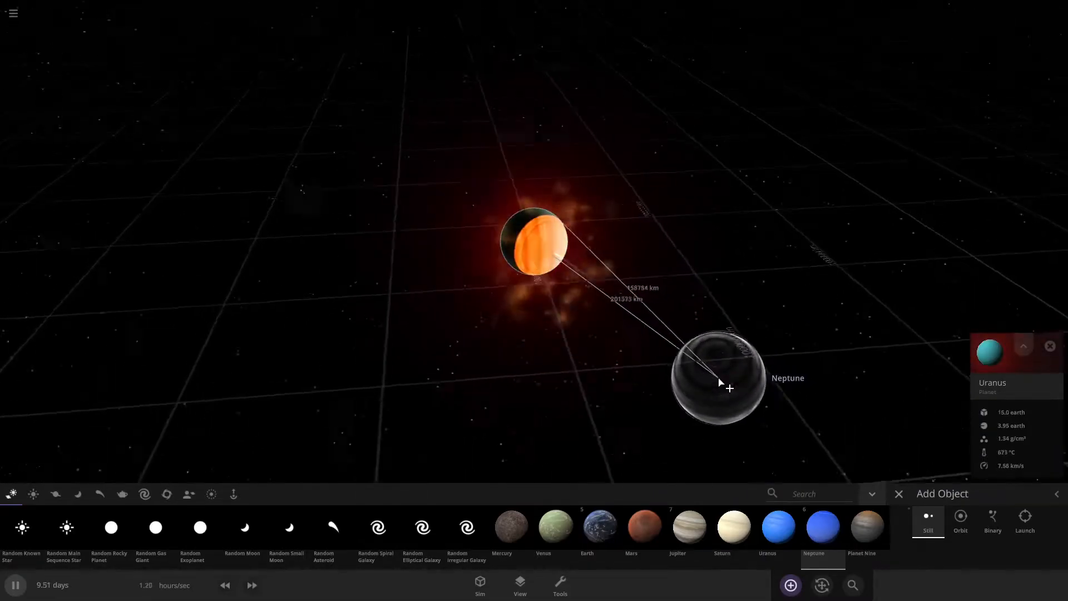
left_click(777, 526)
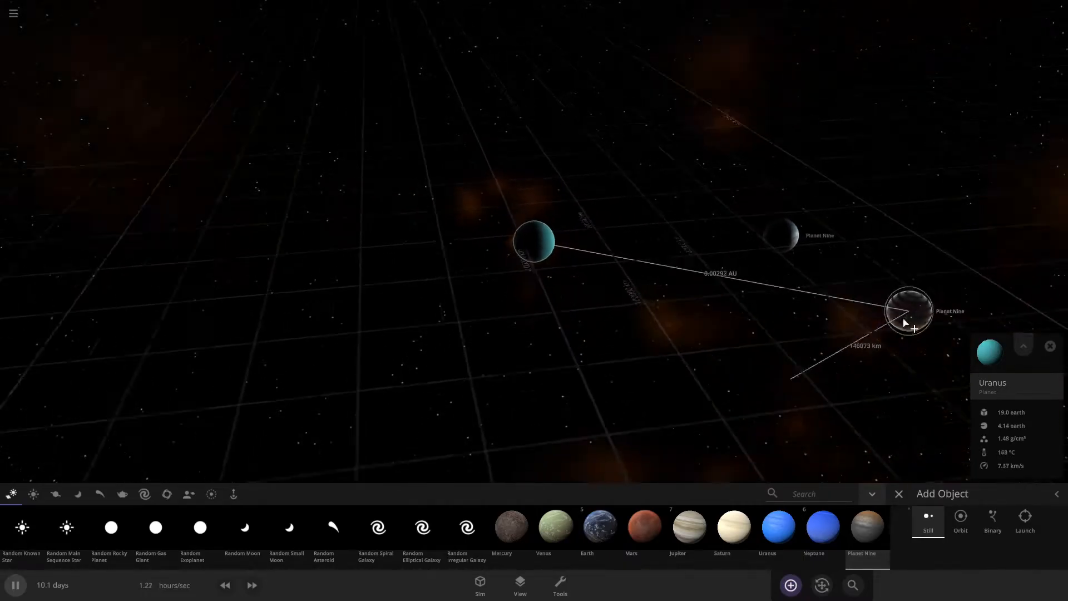
left_click(559, 583)
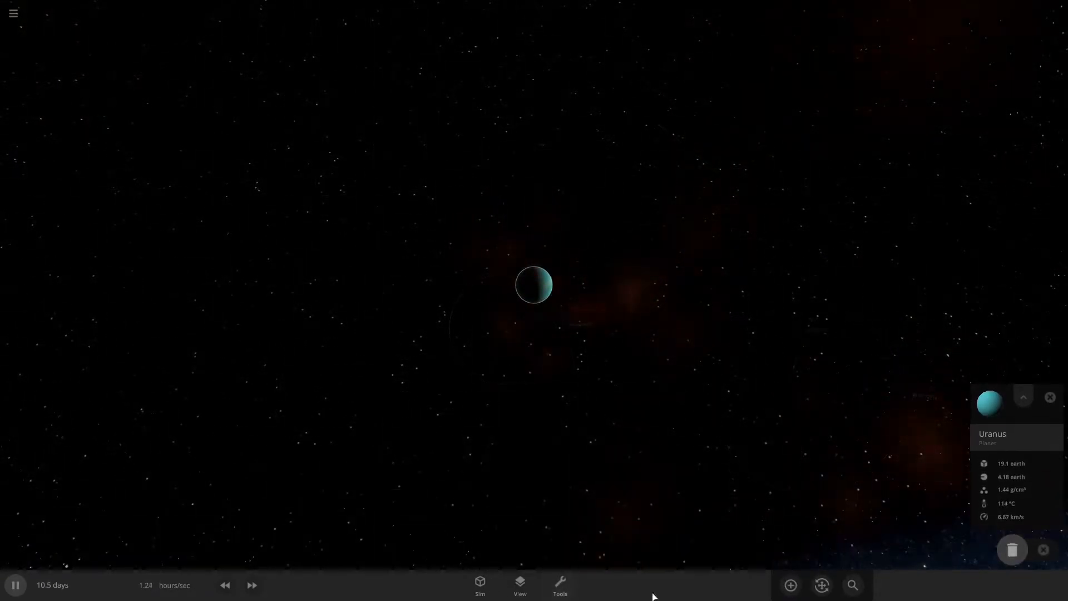
Reopen the Add Object catalogue with only Uranus left in the scene
left_click(789, 585)
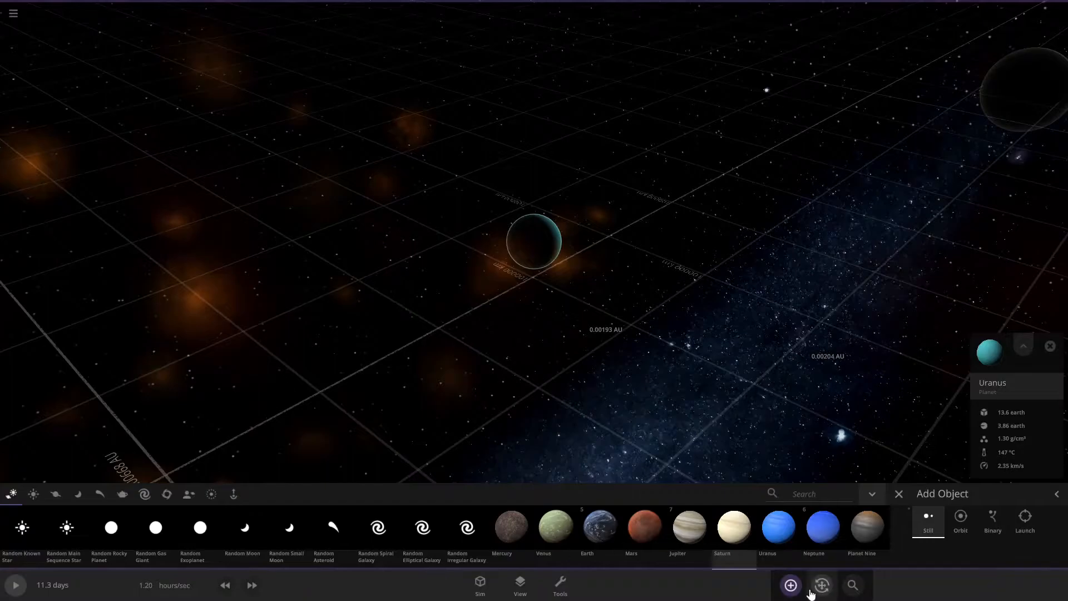
Check the list of bodies, inspect Saturn beside Uranus, and reopen the object catalogue
left_click(852, 584)
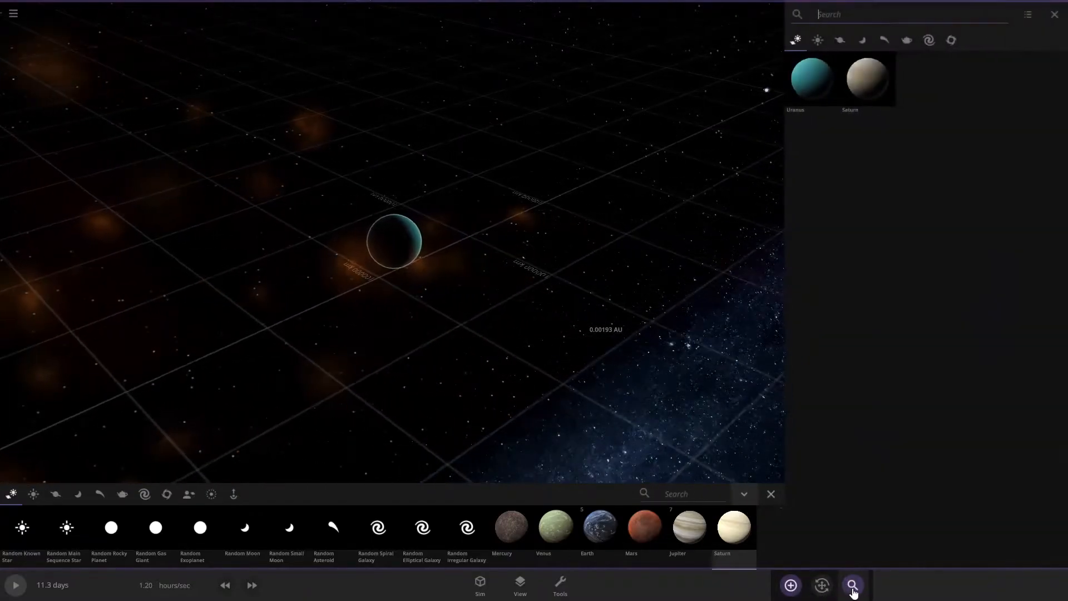
left_click(852, 585)
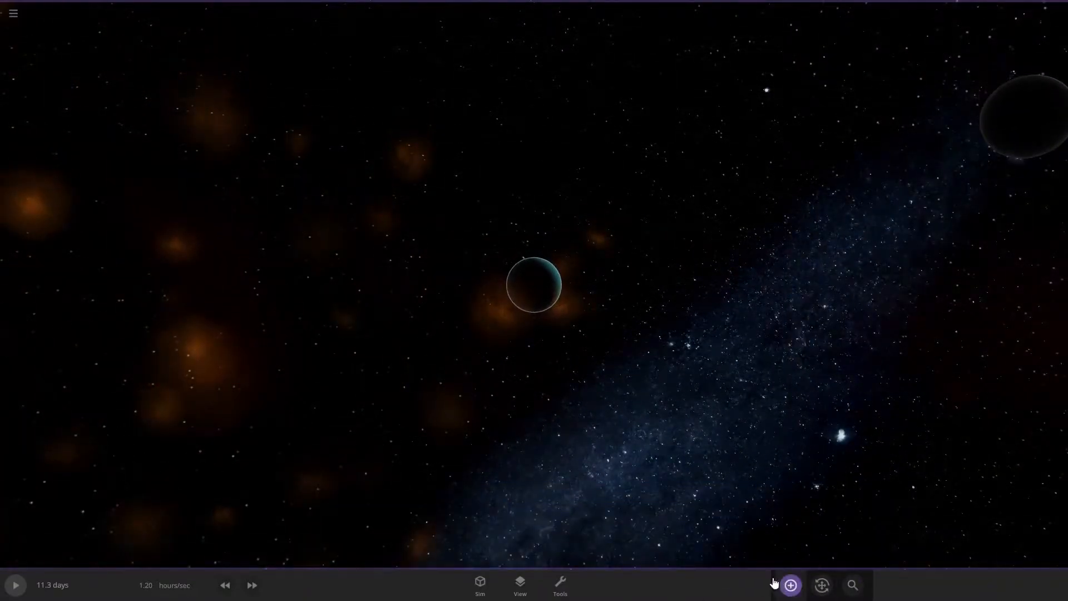
left_click(789, 585)
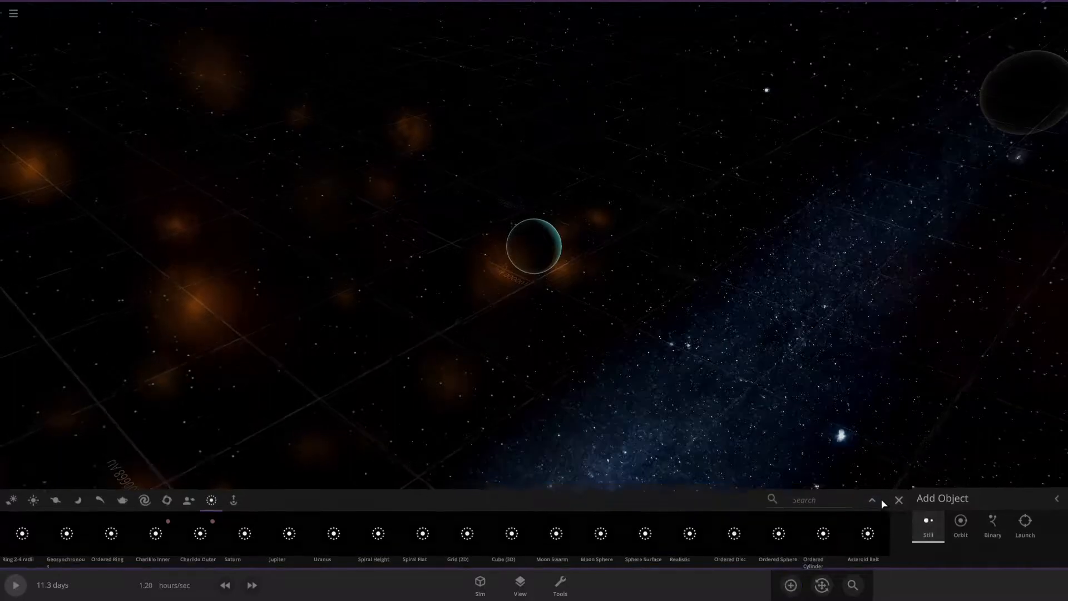
left_click(899, 500)
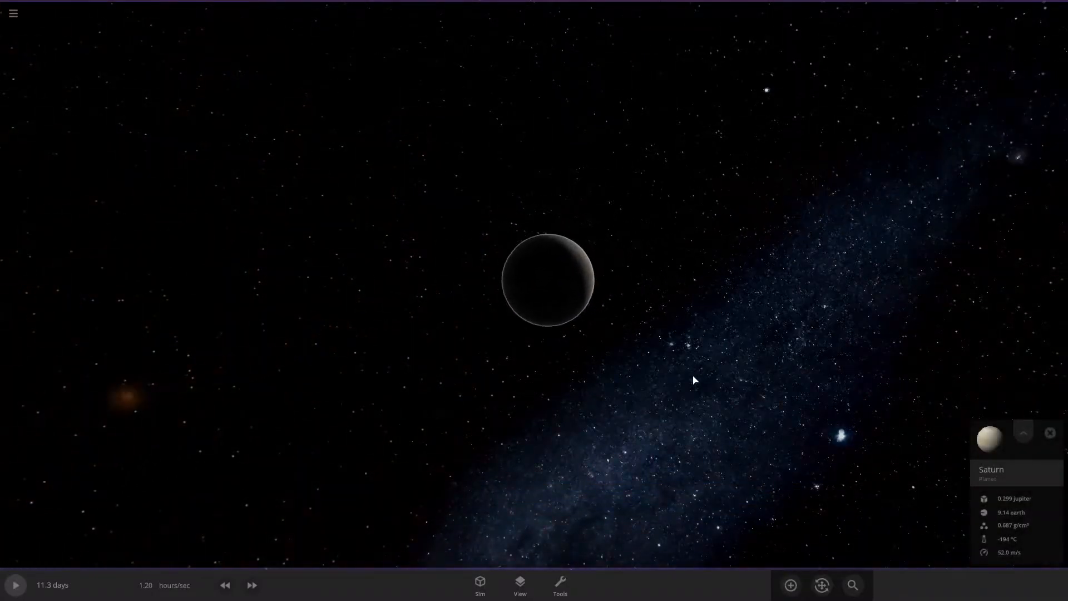
left_click(789, 584)
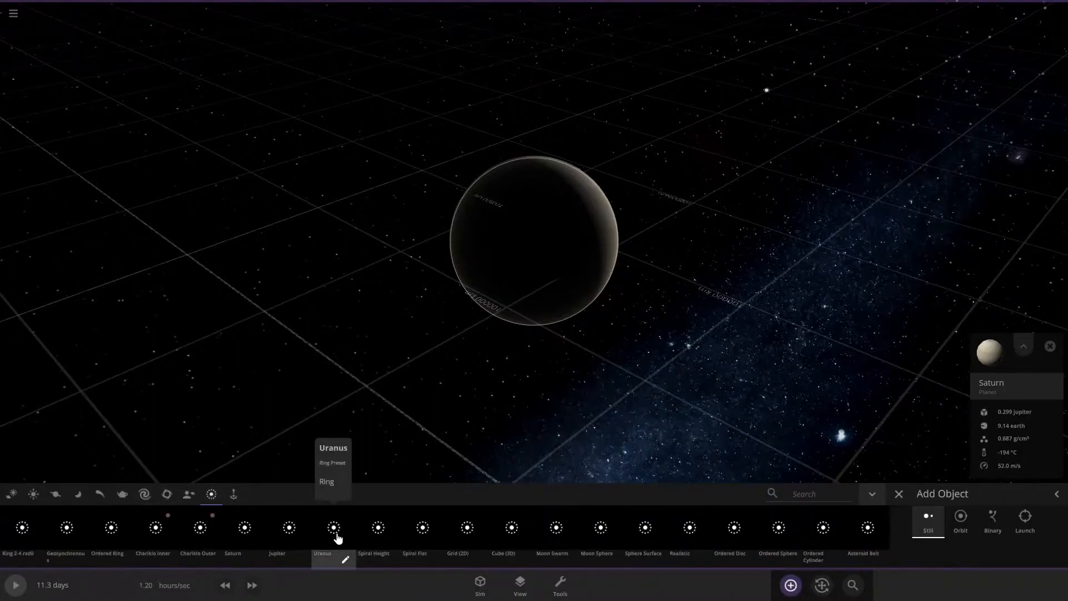
mouse_move(613, 541)
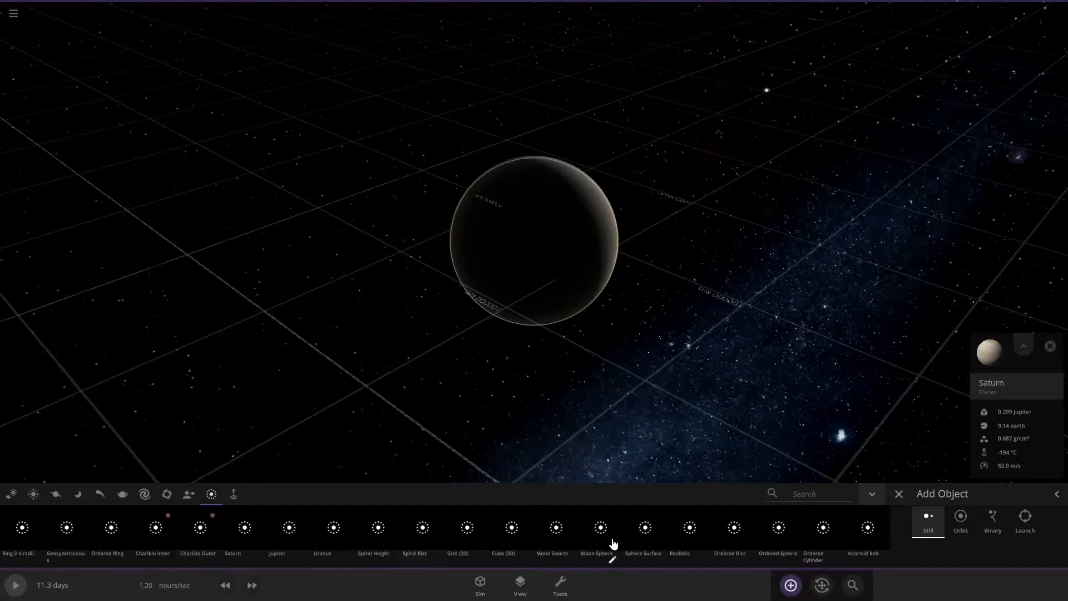
mouse_move(244, 527)
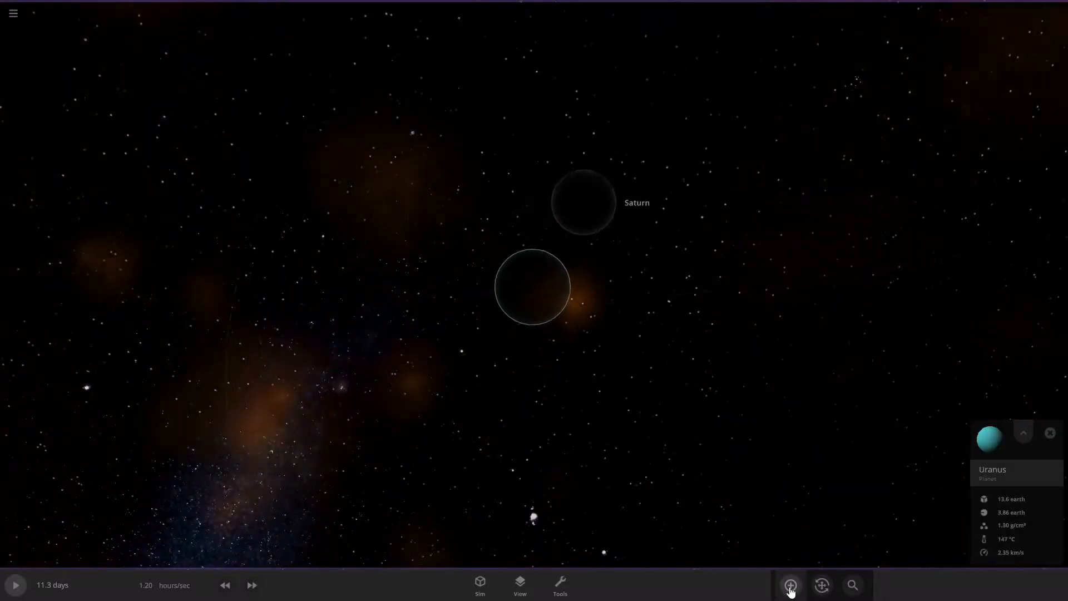
Drop Saturn onto Uranus to collide them, then add Jupiter to the scene
left_click(790, 585)
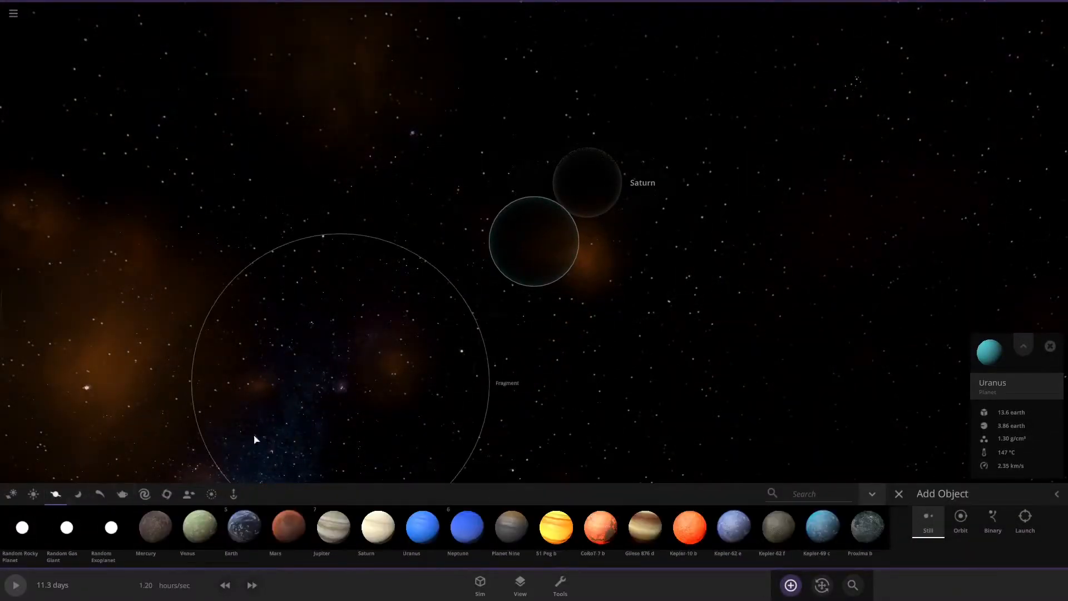
left_click(15, 585)
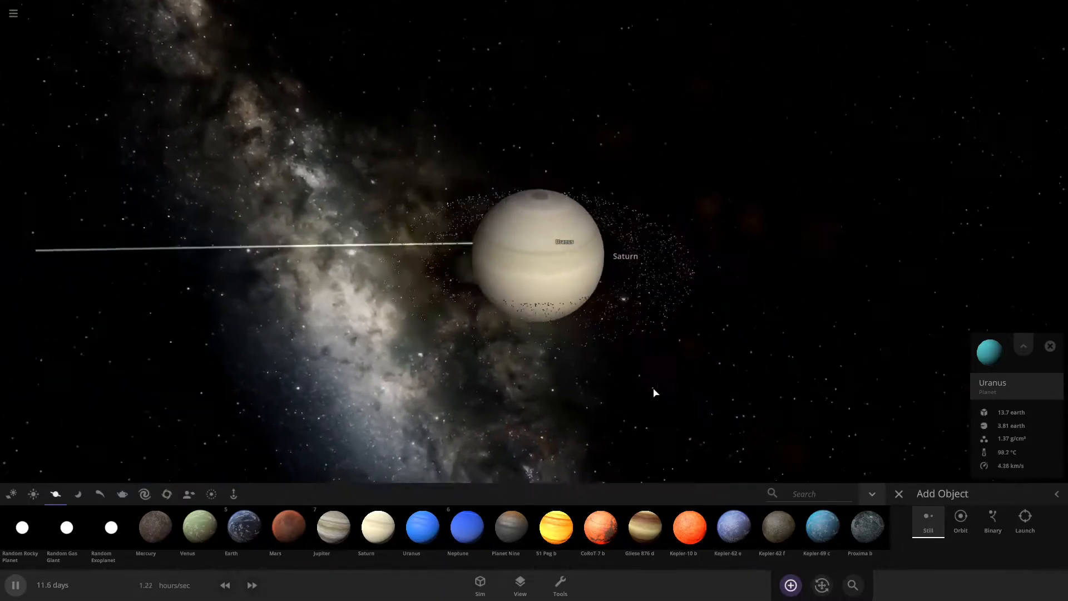
scroll("down", 3)
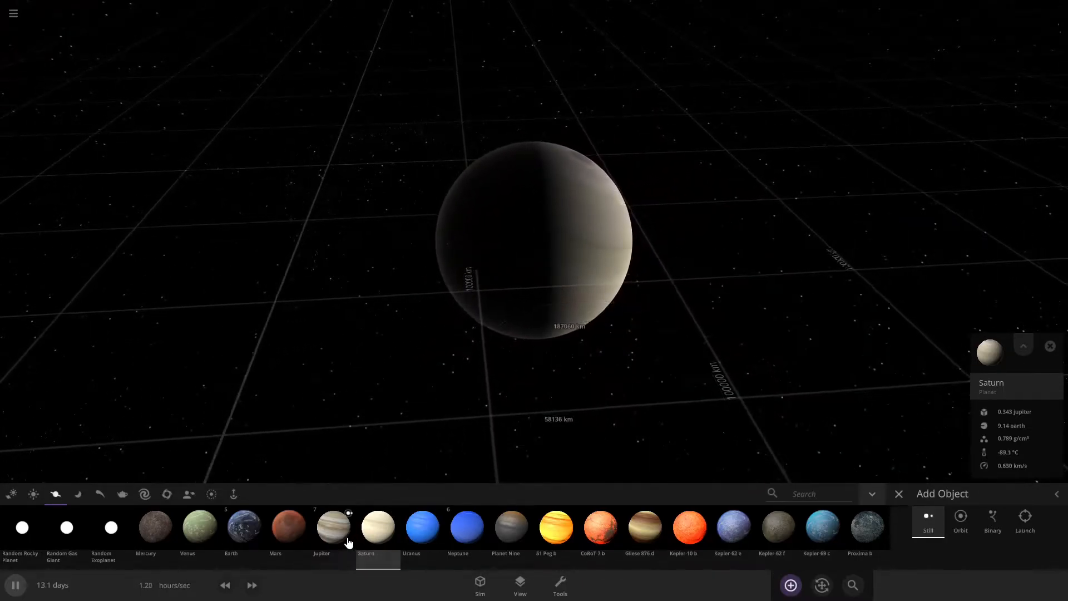
left_click(333, 526)
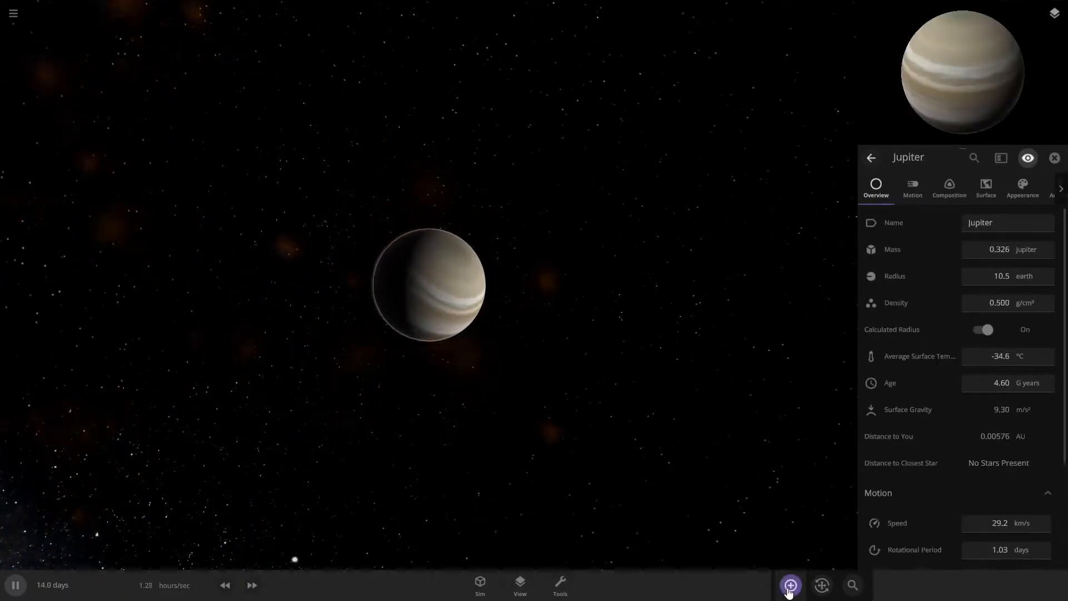
Browse the Moons and Stars catalogues, switch to All, and scroll to alf Tau
left_click(790, 585)
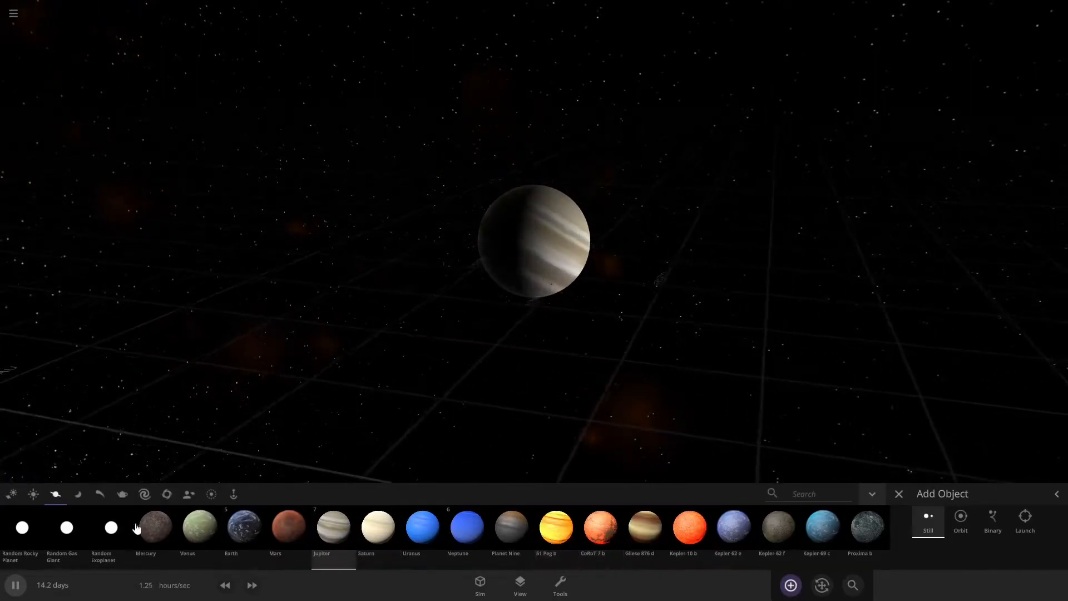
left_click(78, 494)
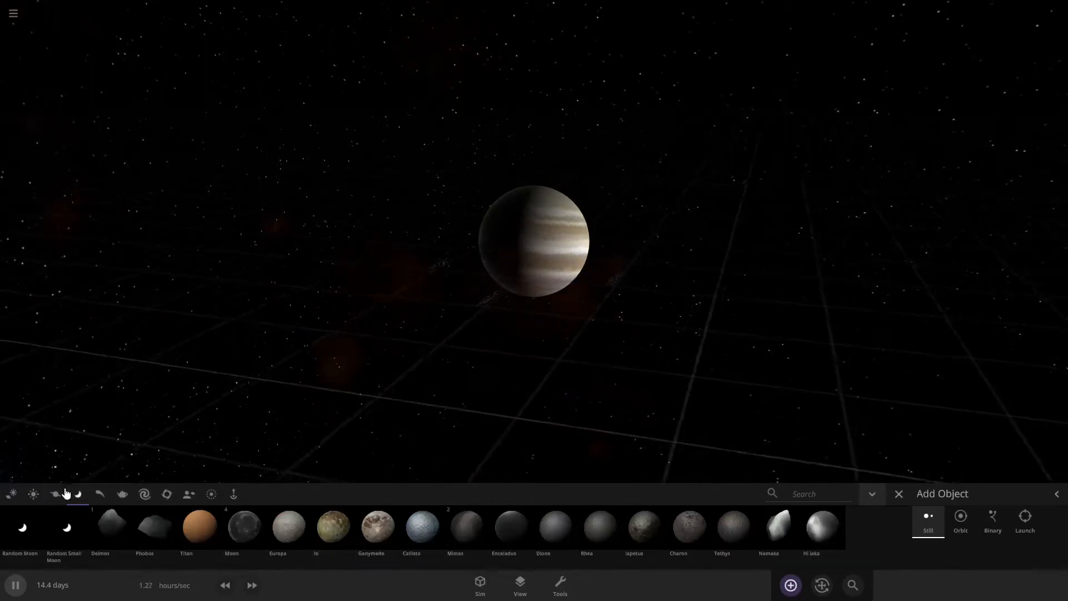
left_click(32, 493)
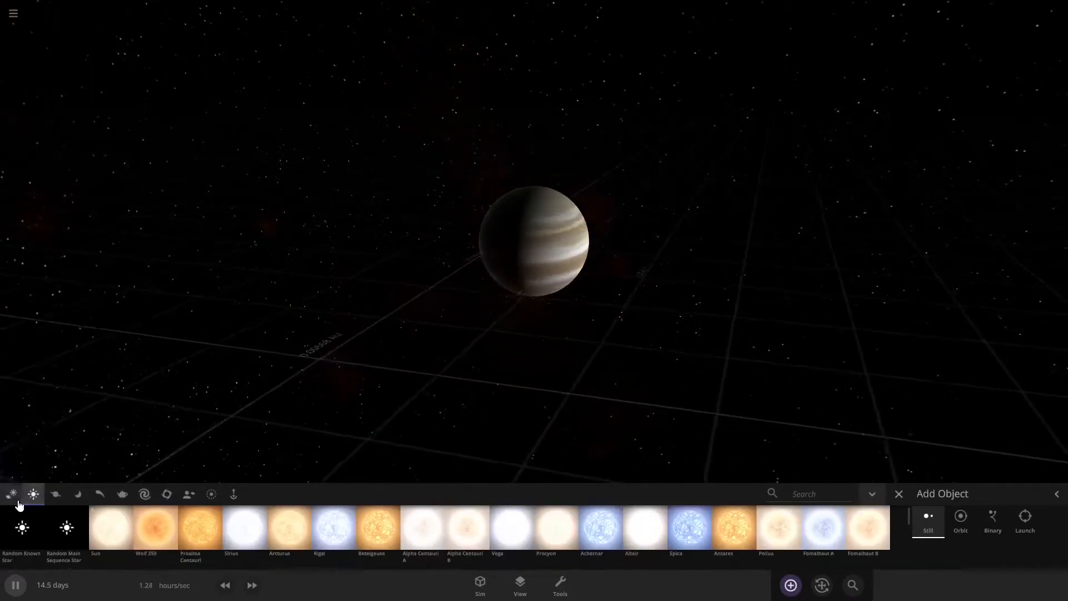
left_click(12, 494)
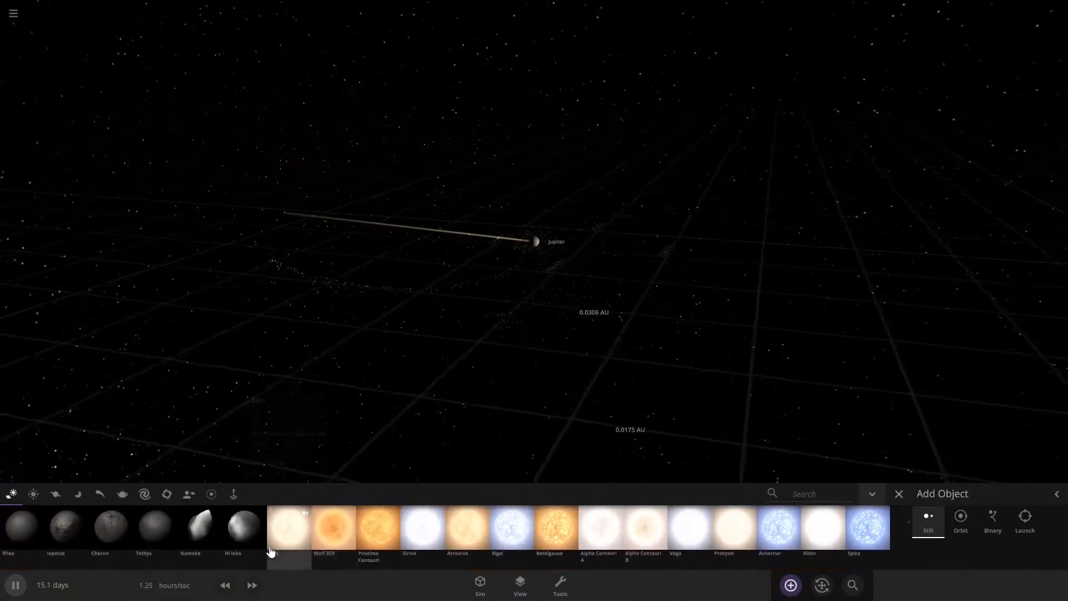
scroll("right", 3)
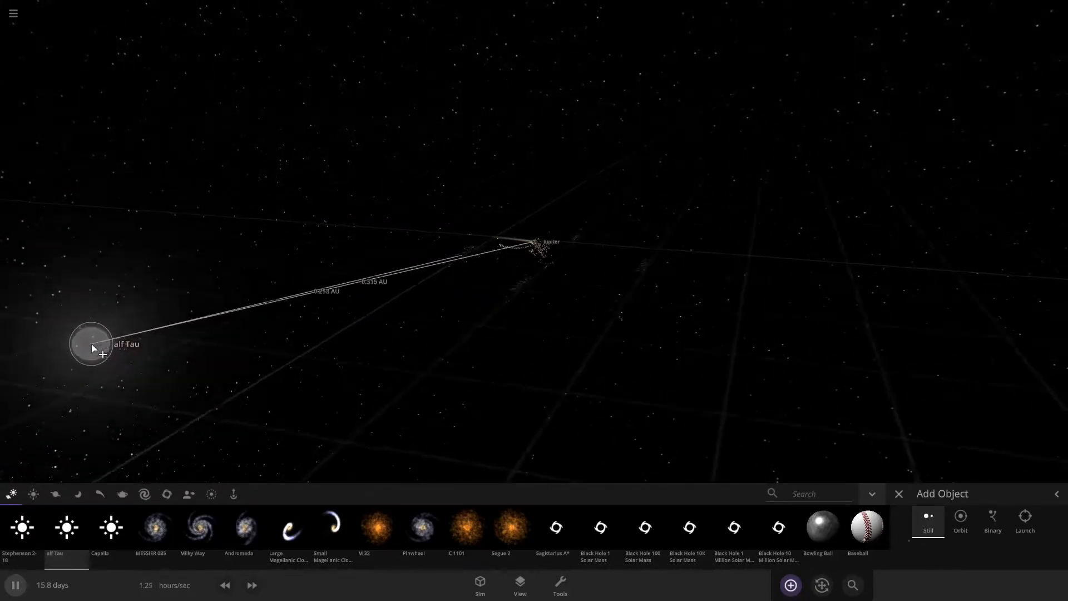
Place alf Tau in empty space far from Jupiter, then reopen the catalogue and tools
left_click(559, 585)
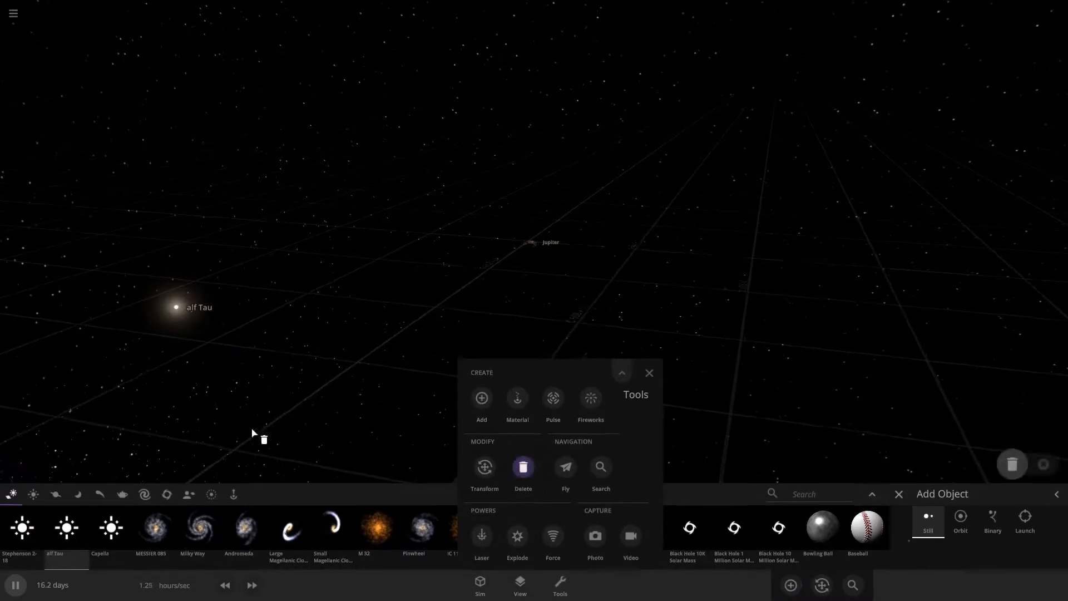
left_click(647, 373)
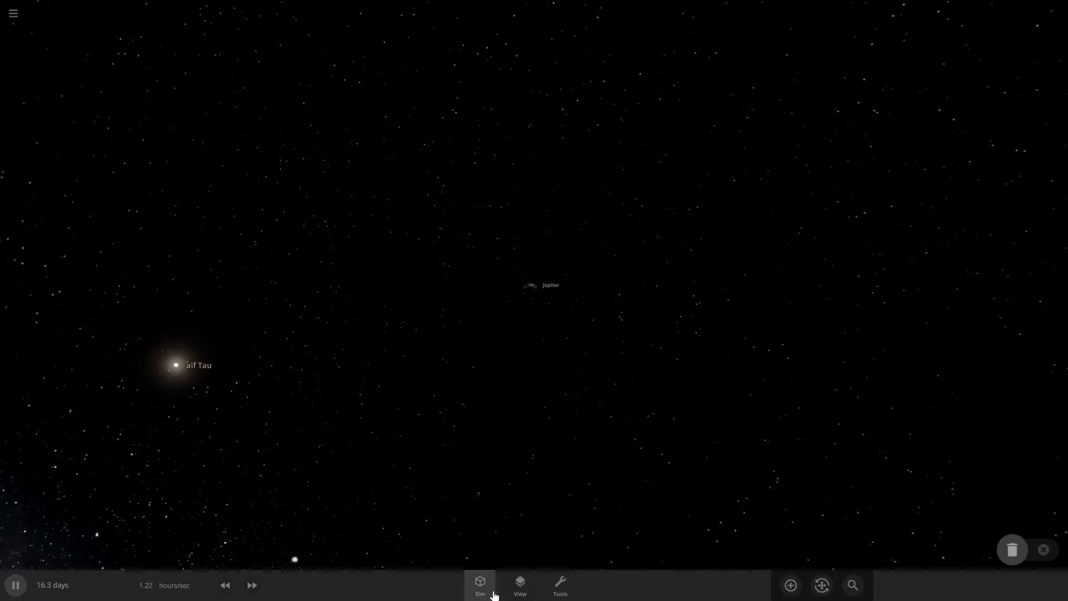
left_click(790, 585)
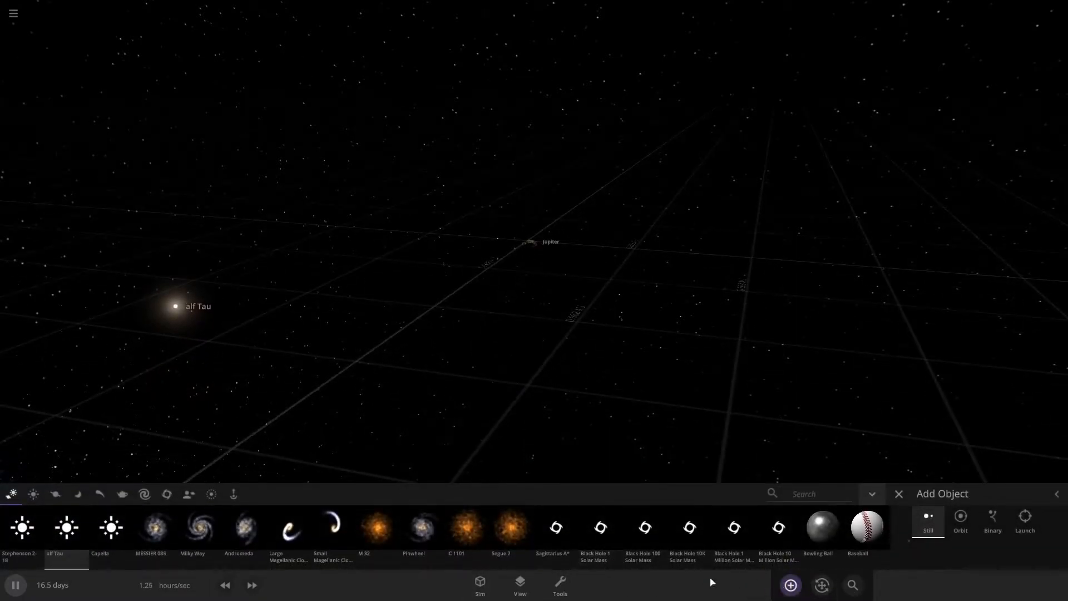
left_click(558, 584)
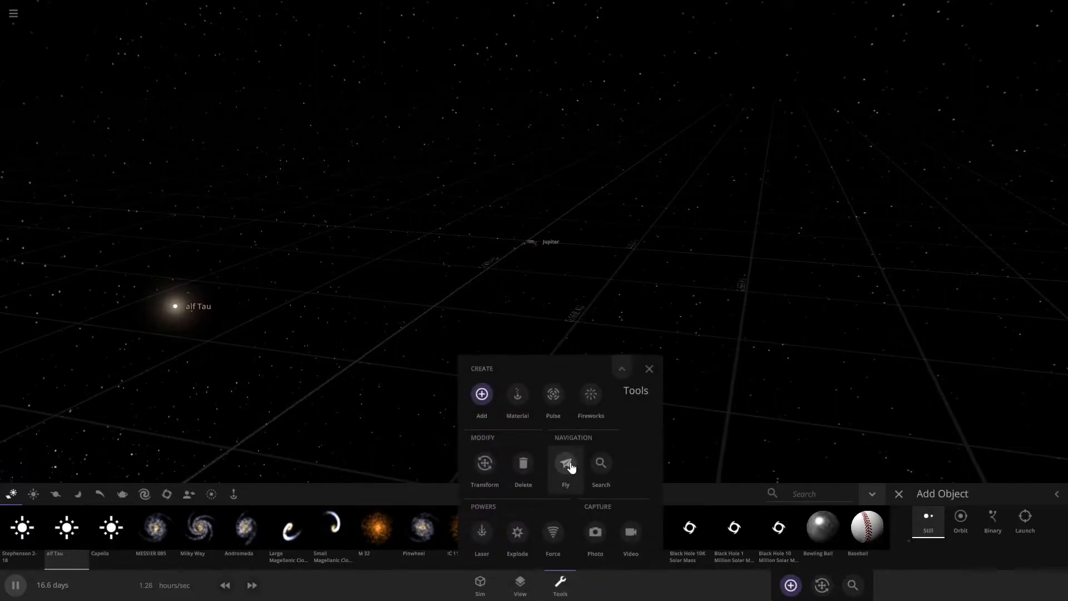
Detonate two Explode blasts near Jupiter, then reopen Add Object for Stephenson 2-18
left_click(517, 535)
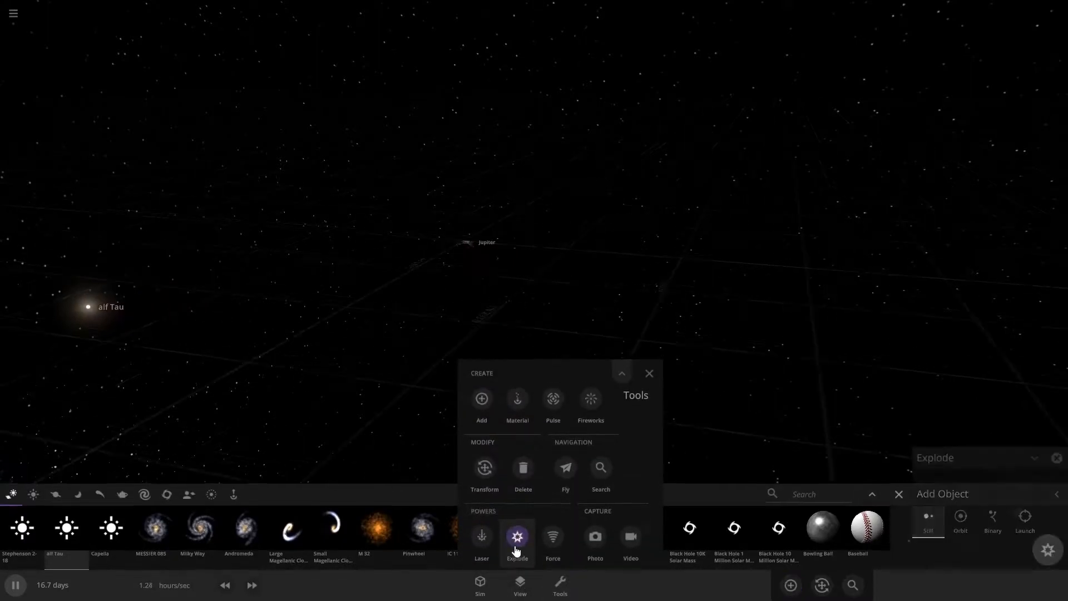
left_click(517, 536)
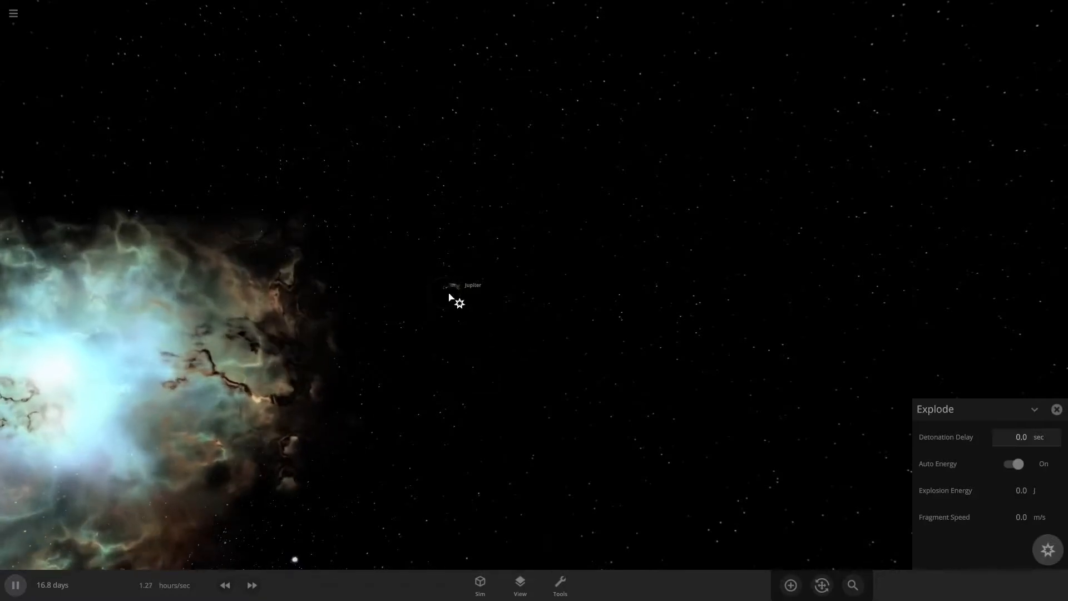
left_click(225, 585)
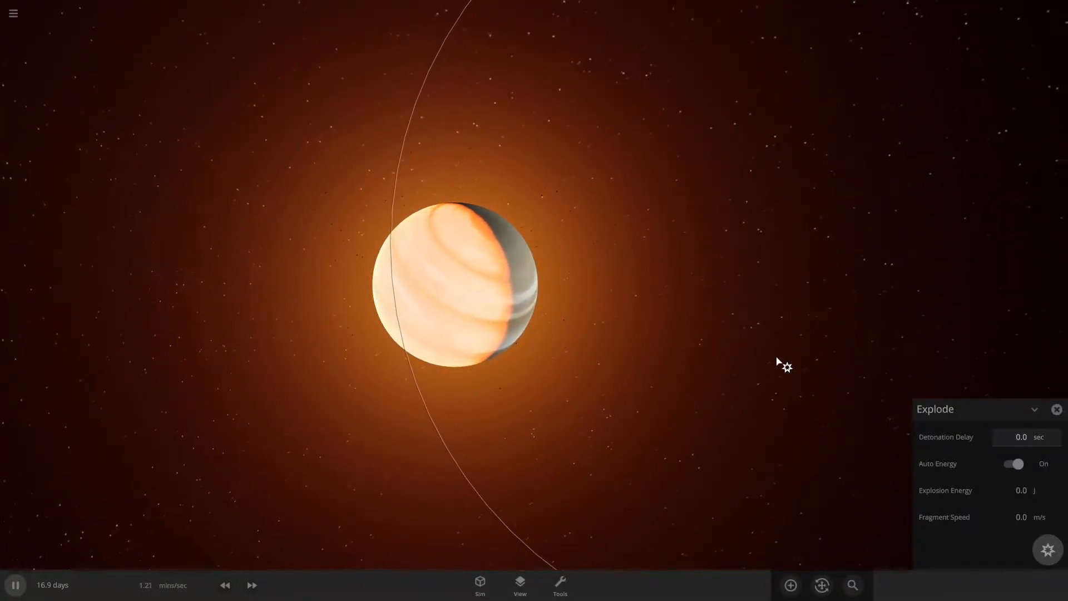
left_click(251, 585)
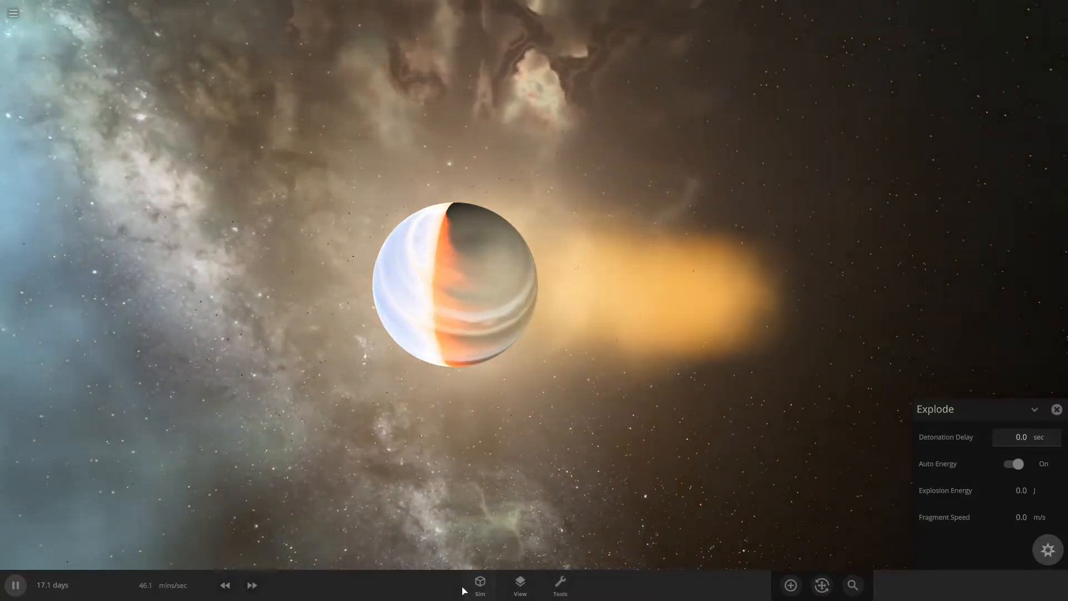
left_click(790, 585)
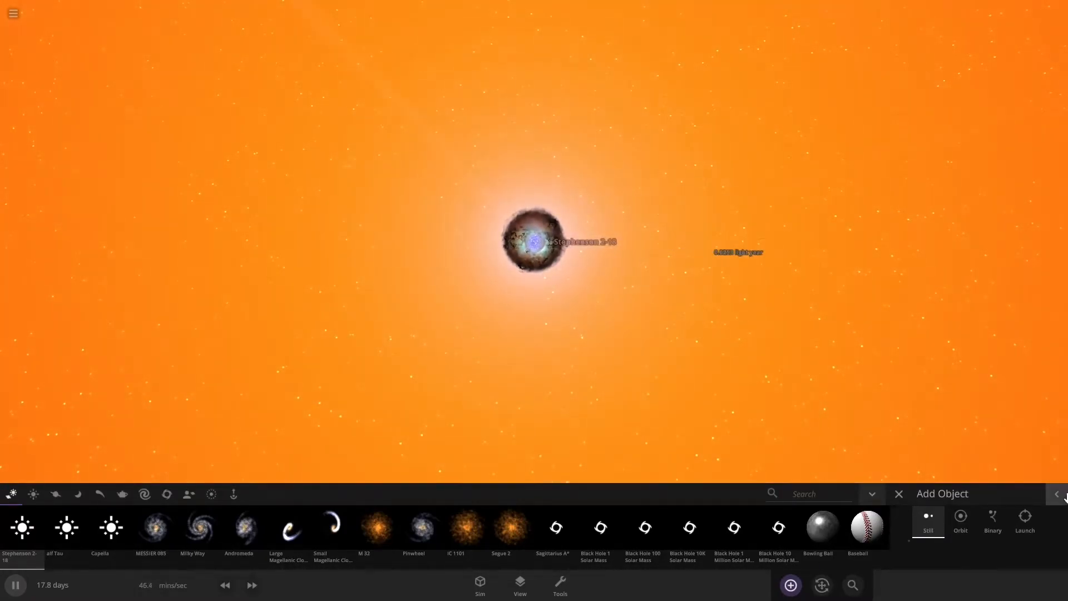
Close the catalogue, toggle pause with Space, and reopen Add Object for UY Scuti
left_click(898, 494)
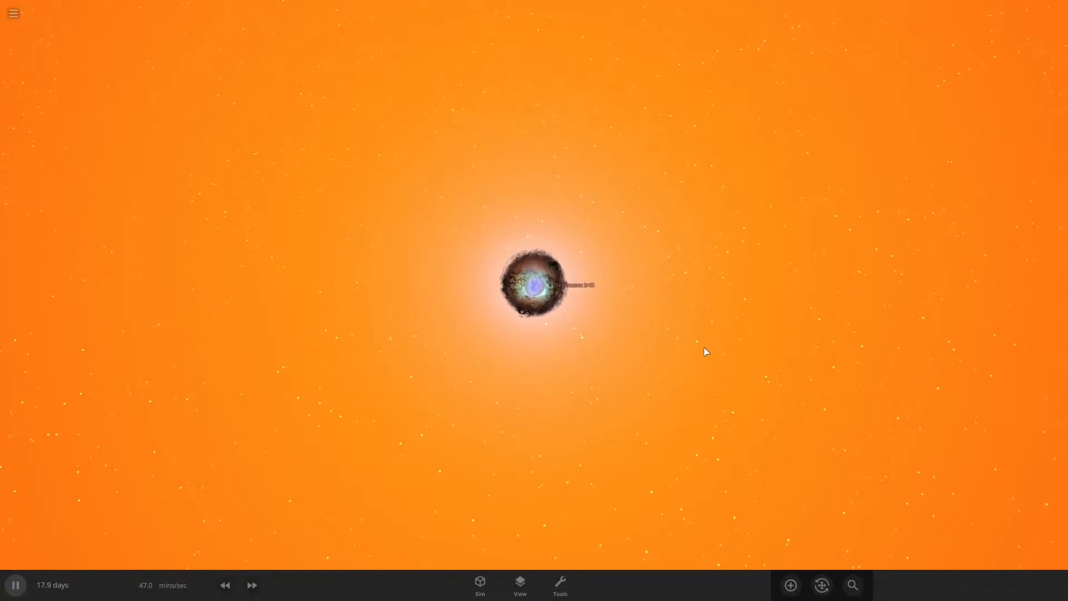
key("space")
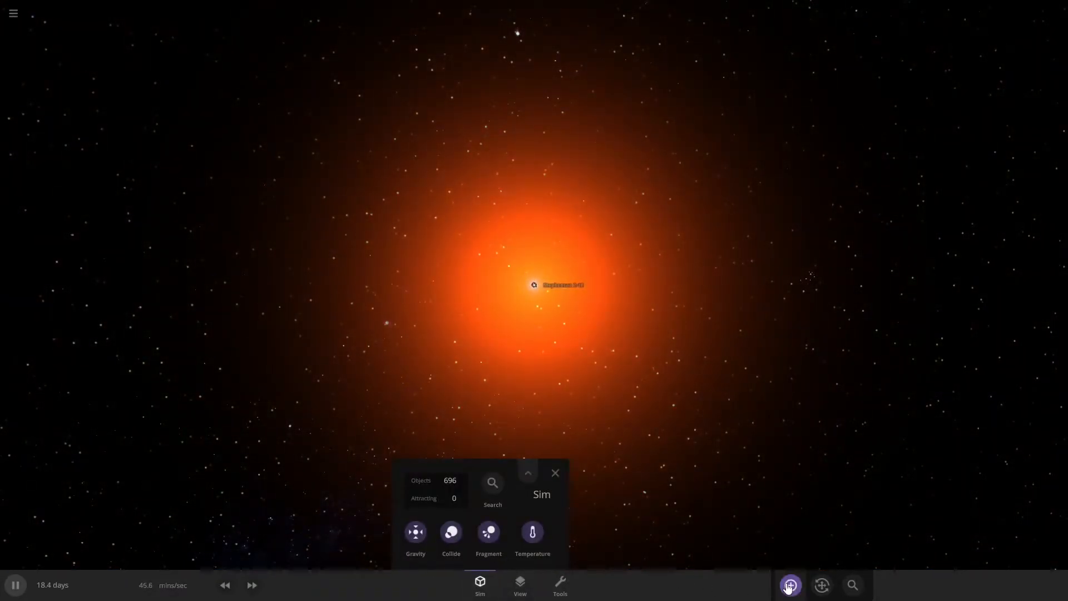
left_click(790, 585)
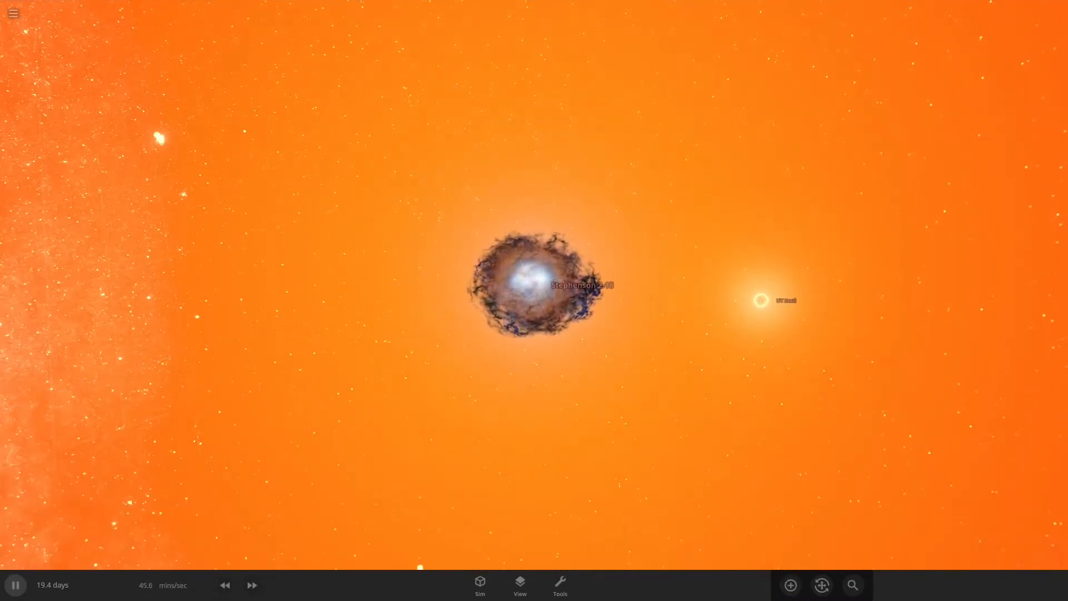
Speed the simulation to days per second and select Stephenson 2-18 to view its properties
left_click(252, 585)
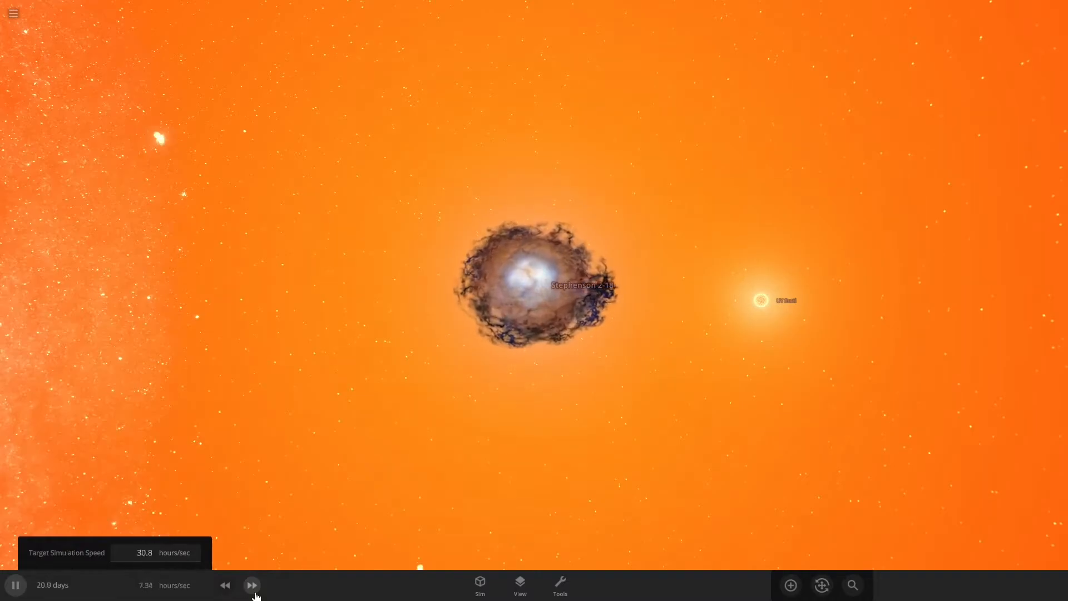
left_click(225, 585)
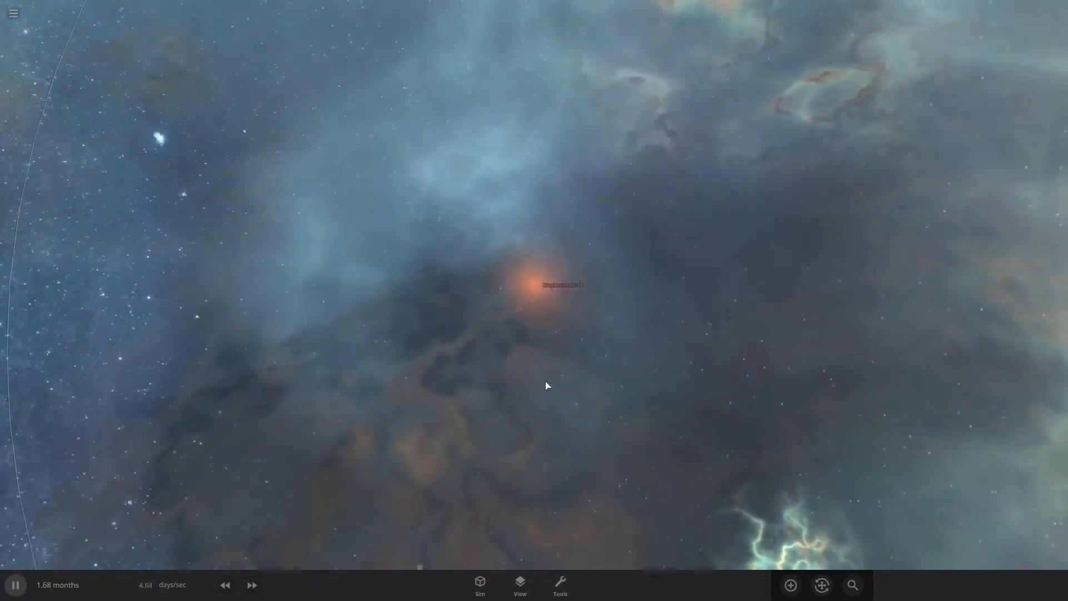
left_click(545, 285)
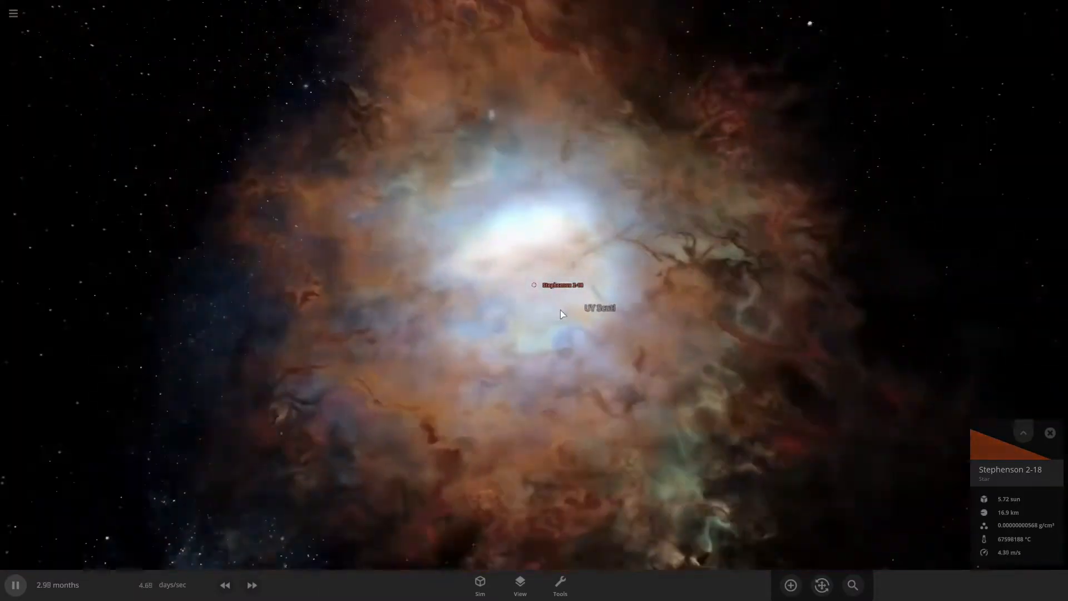
Follow UY Scuti, fast-forward to years per second until ~572 years pass, then slow down
left_click(558, 304)
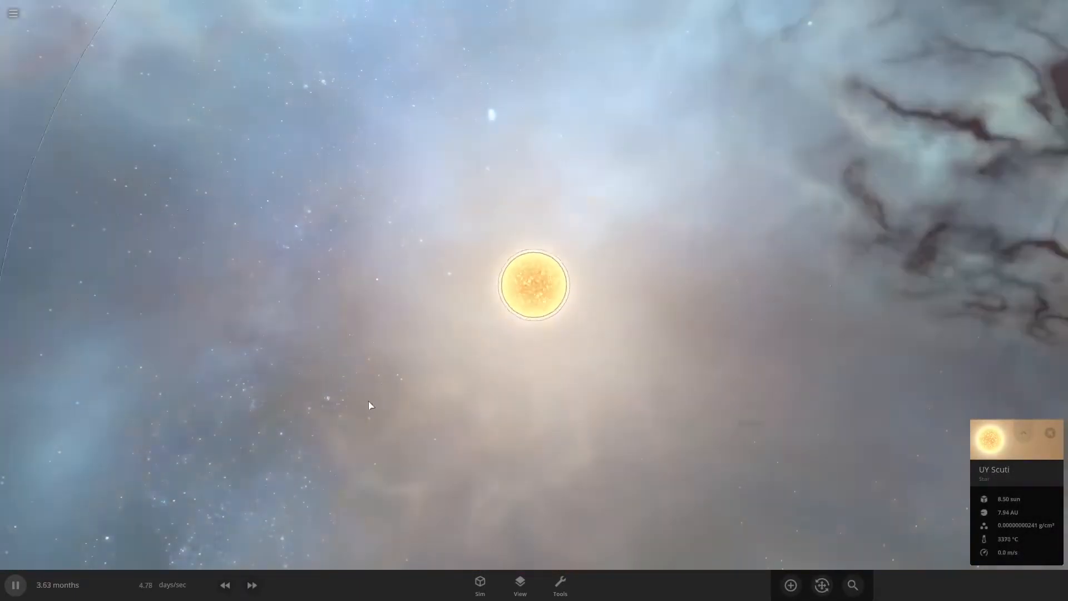
left_click(252, 585)
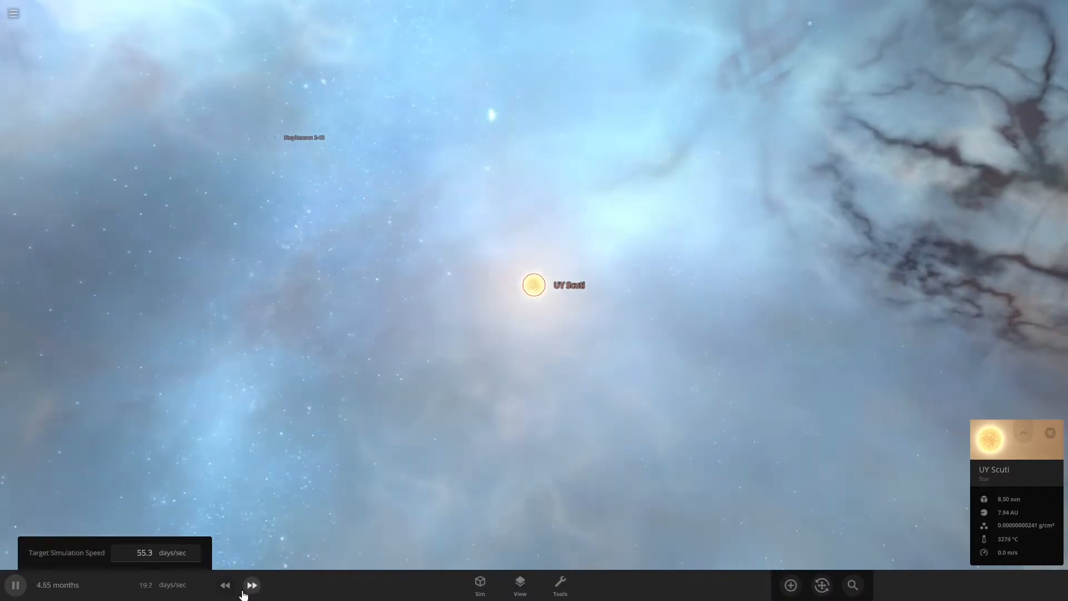
left_click(251, 584)
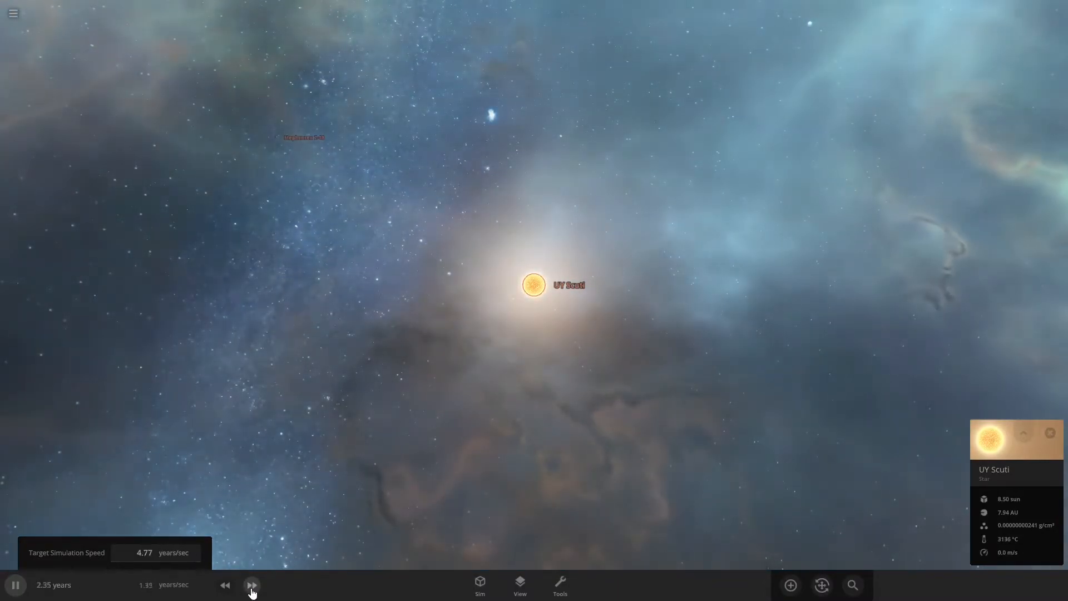
left_click(251, 585)
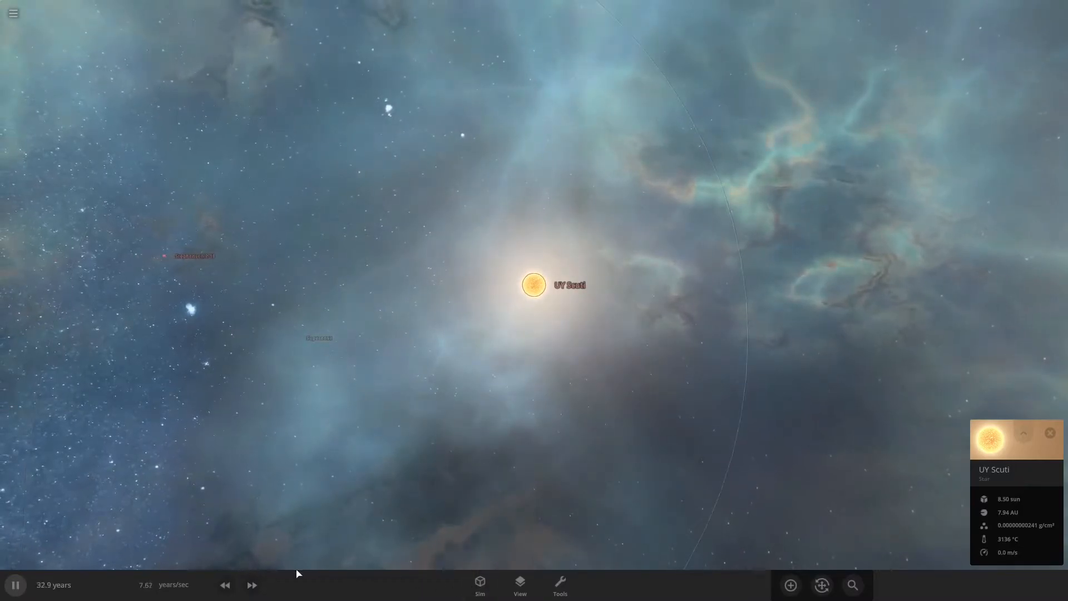
left_click(251, 584)
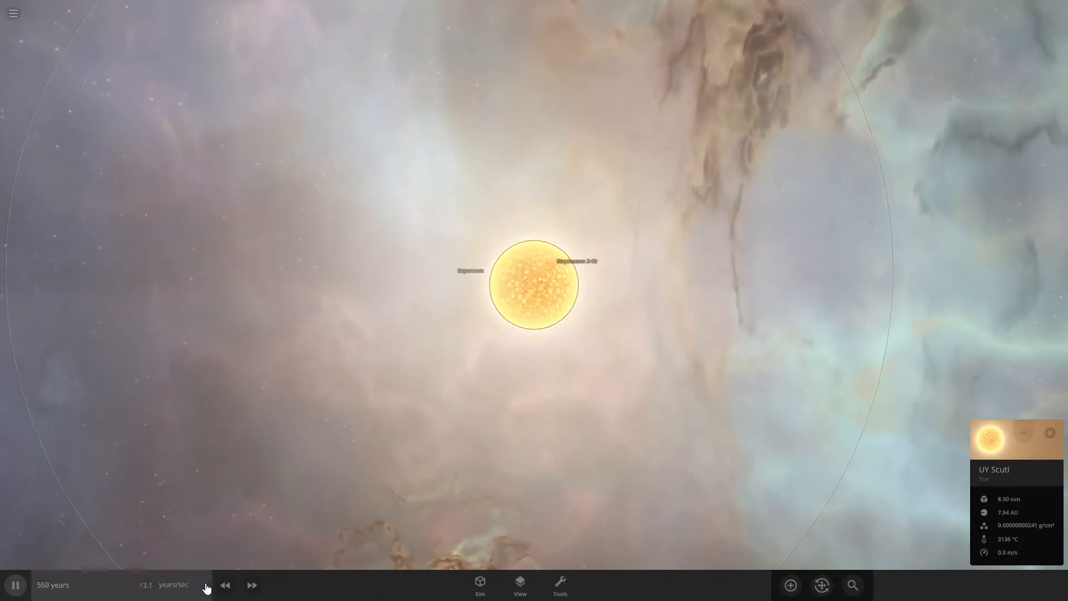
left_click(225, 585)
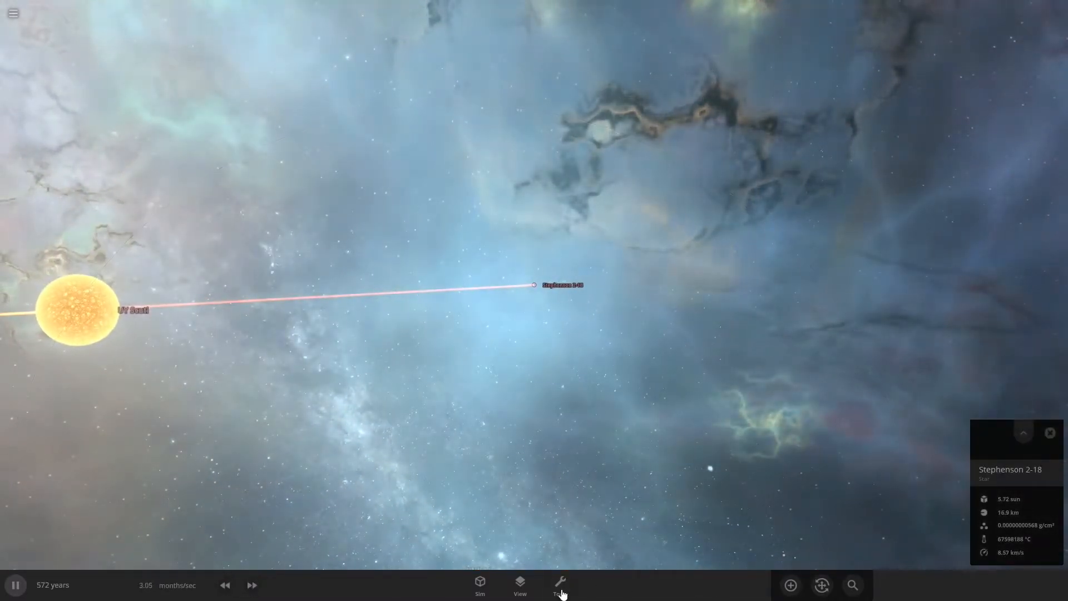
Pick the Delete tool from the Tools list to remove Stephenson 2-18
left_click(559, 585)
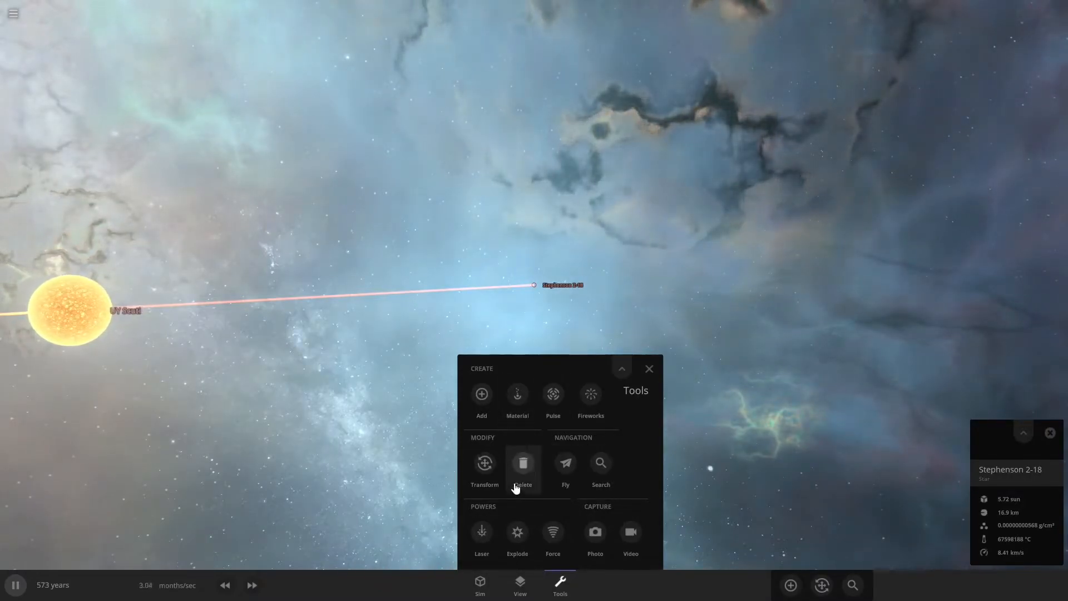
left_click(484, 470)
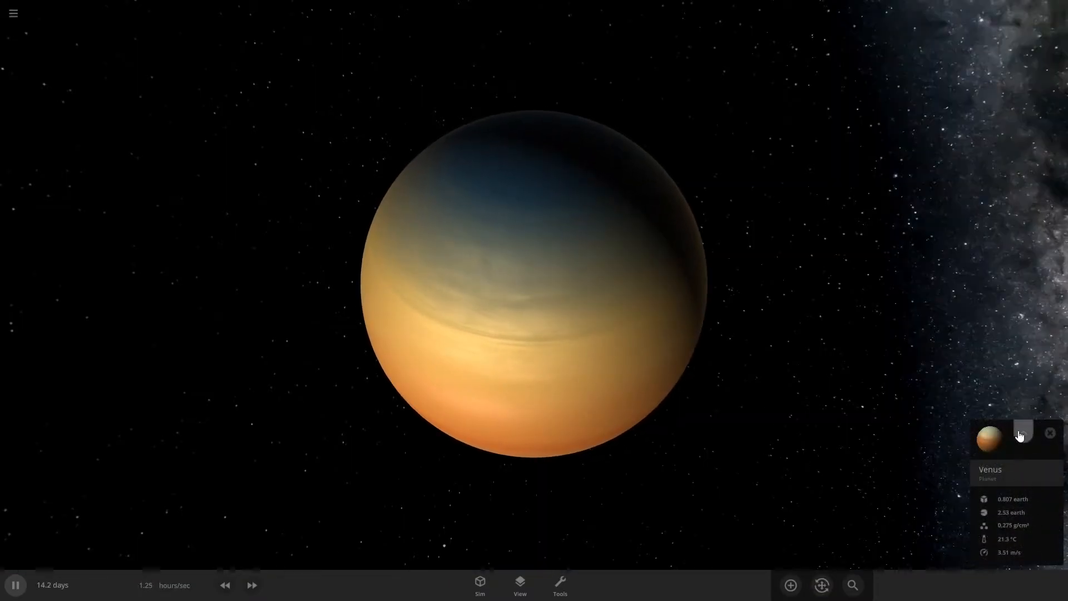
Try rotational period values 12.0 and 10 in Venus's full properties panel
left_click(1021, 432)
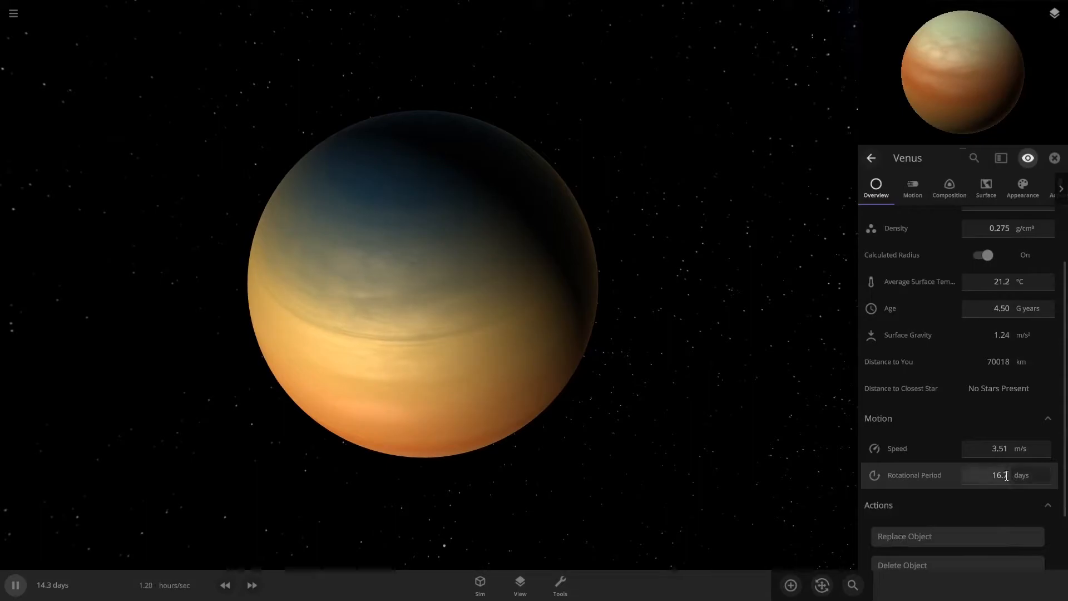
left_click(1007, 475)
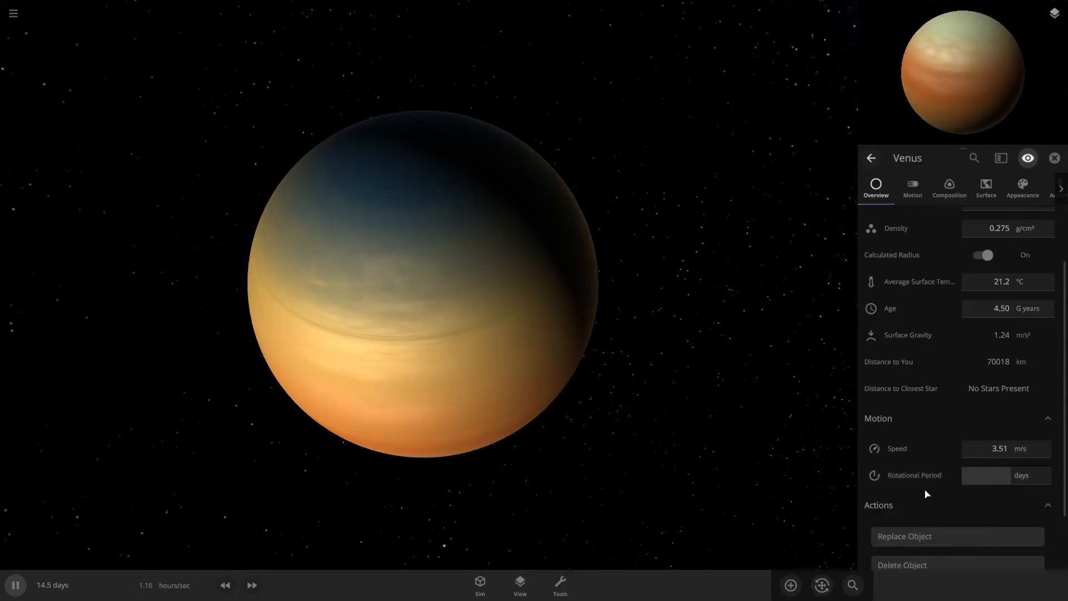
type("12.0")
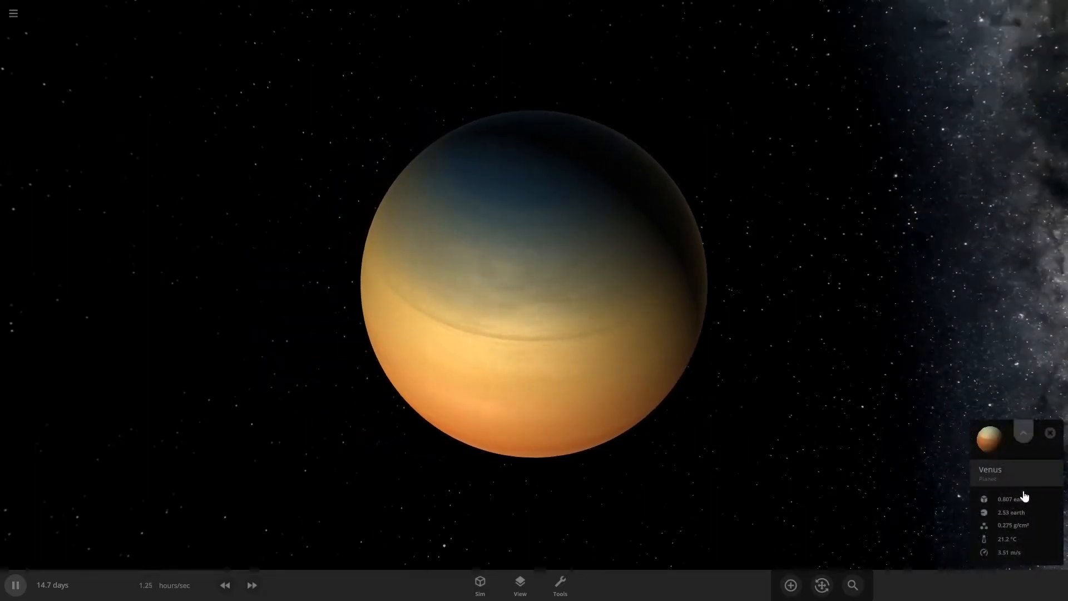
left_click(1023, 432)
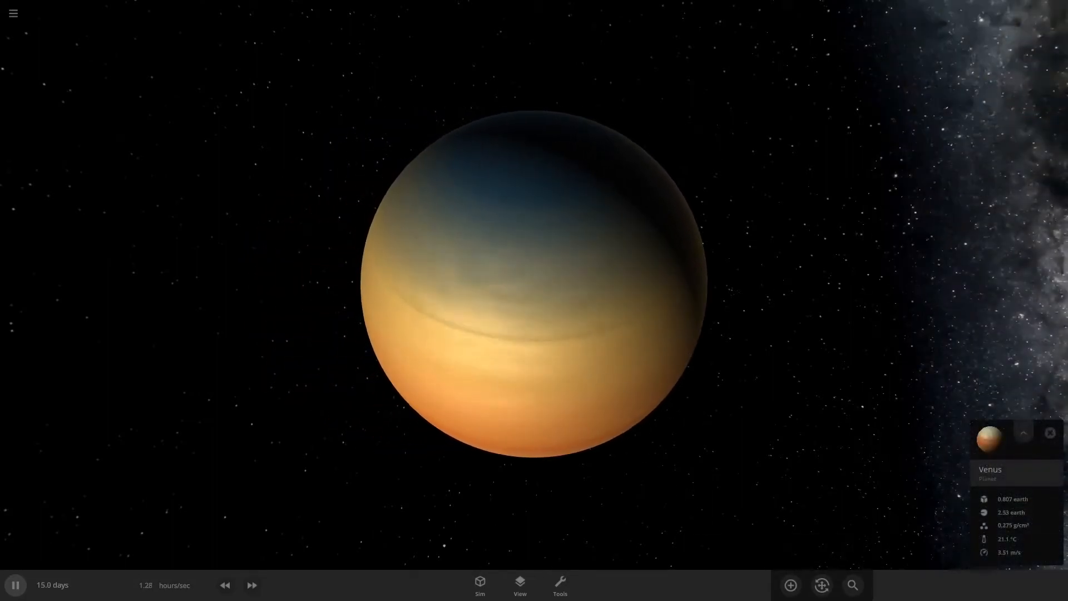
left_click(1023, 433)
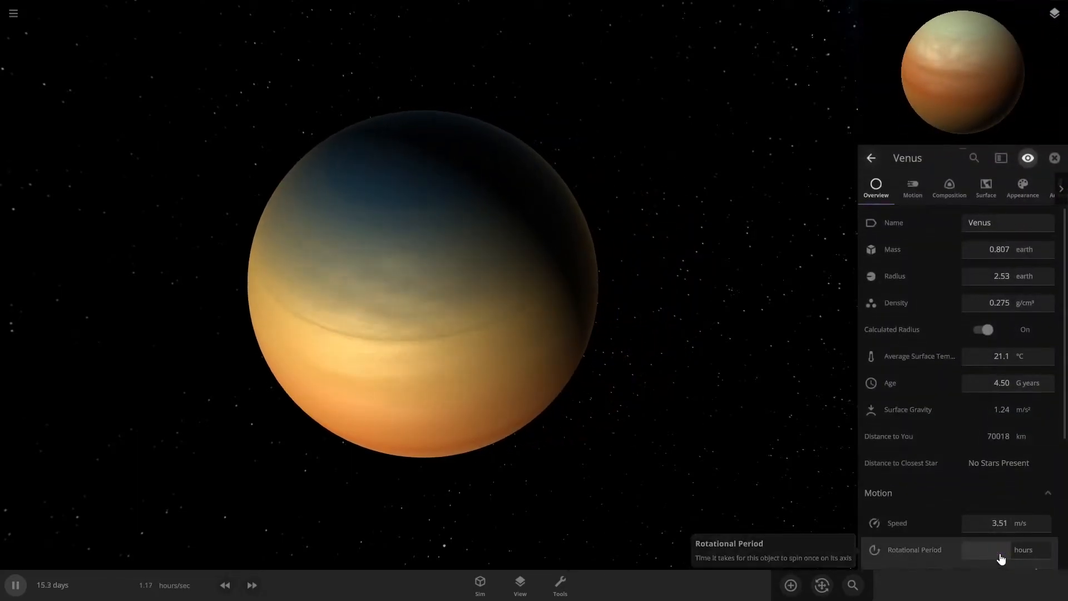
left_click(1022, 550)
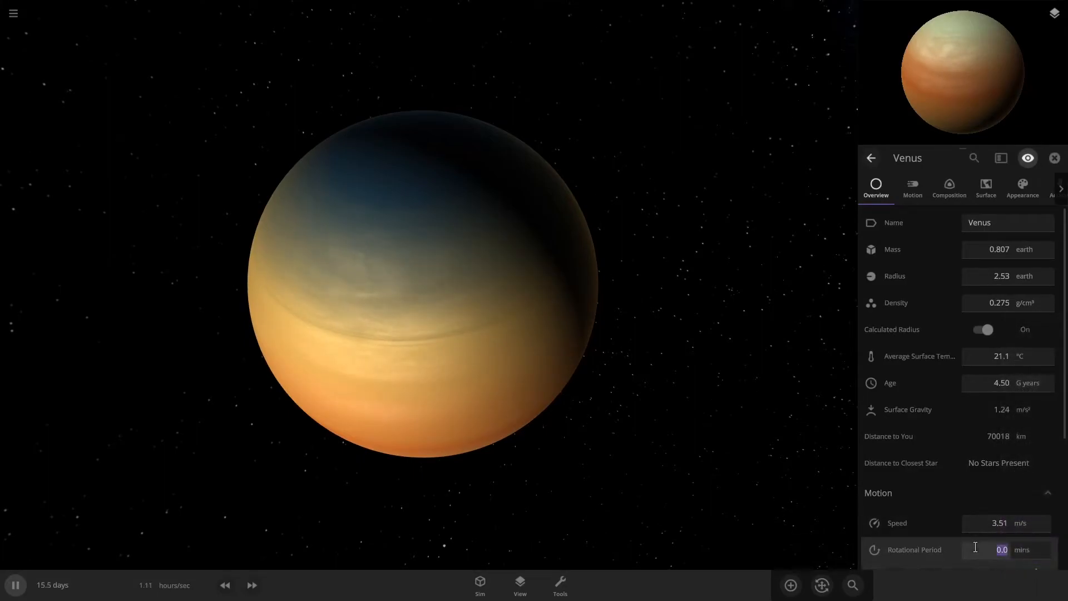
type("10")
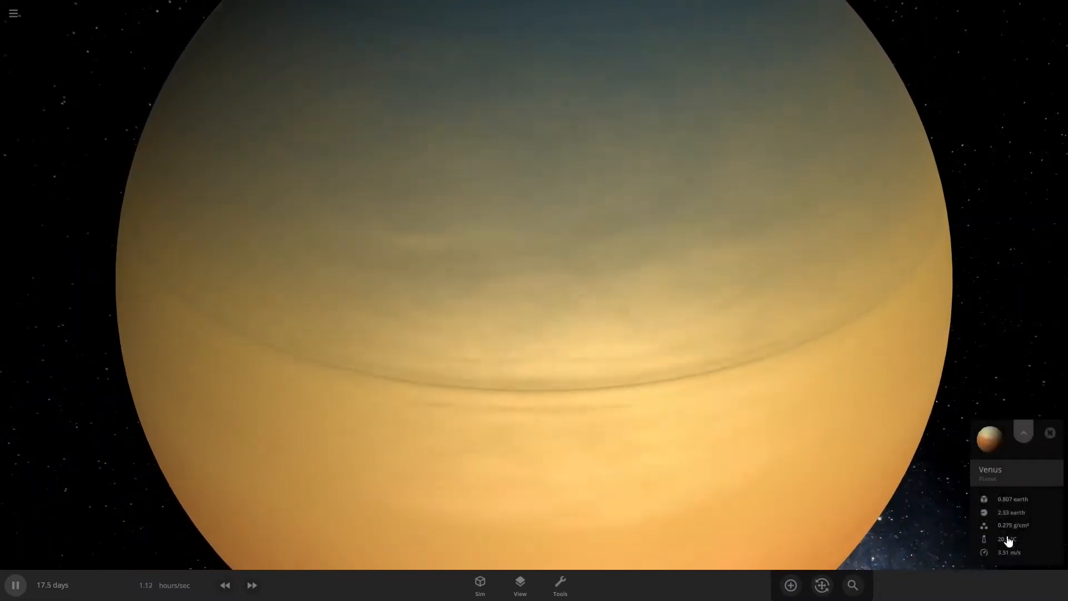
Enter a new rotational period so Venus spins once every 30 seconds
left_click(1022, 433)
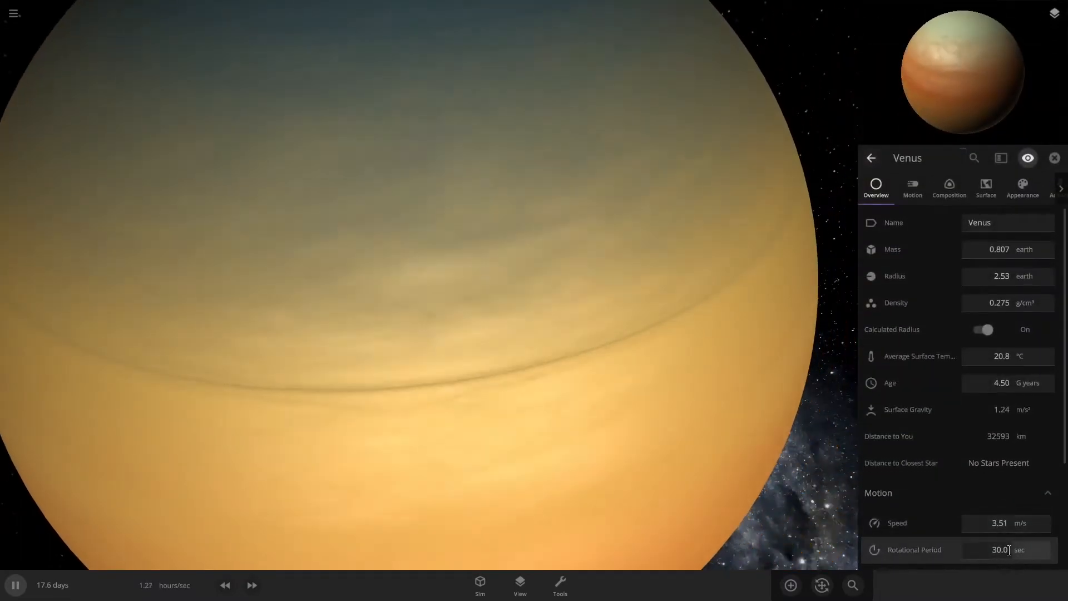
left_click(1007, 549)
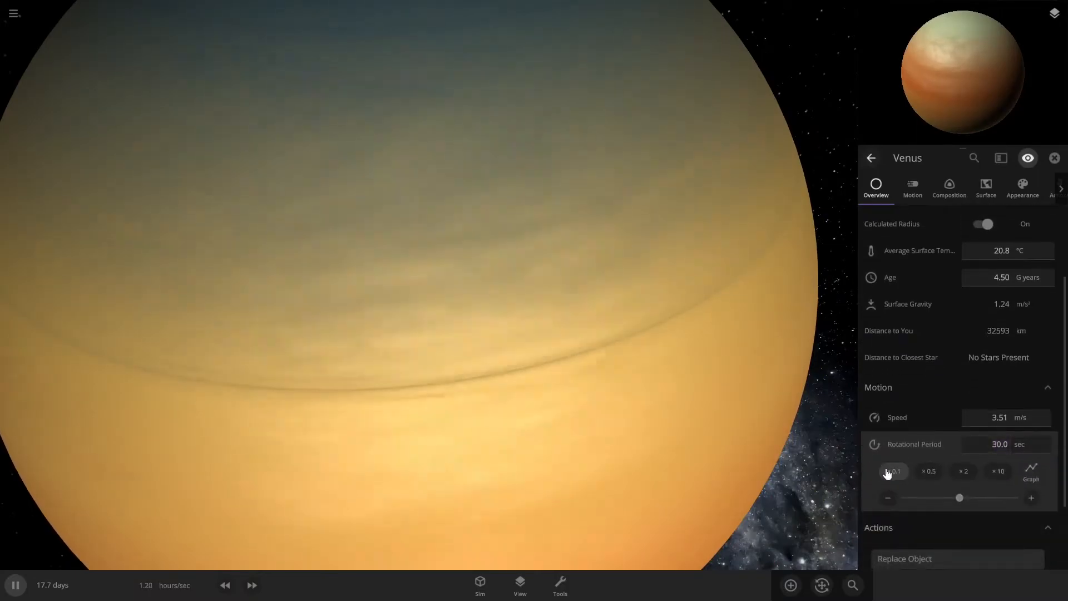
type("000000300")
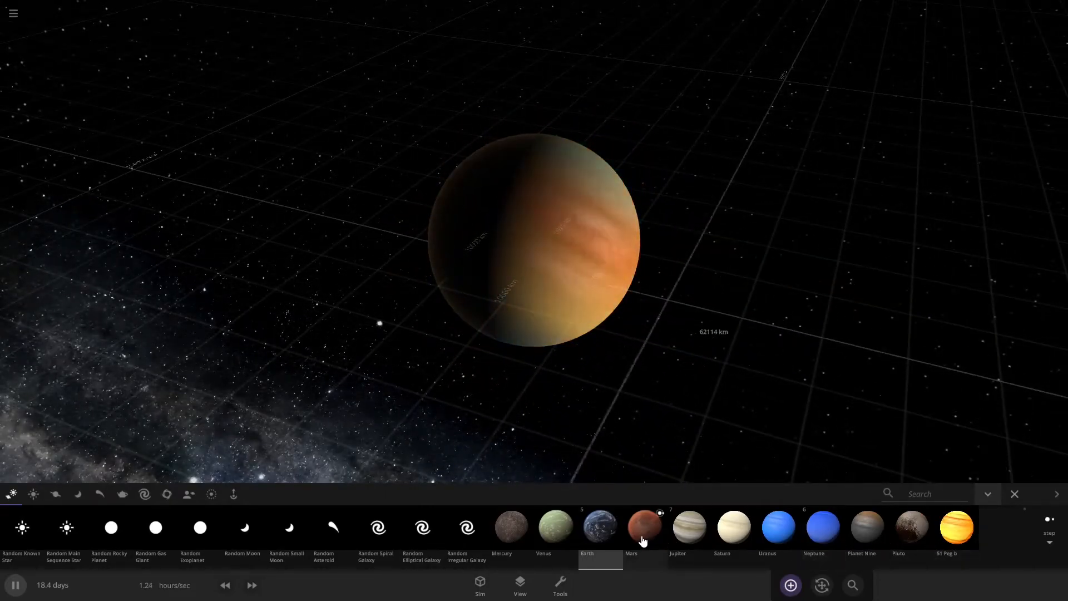
Drag a random rocky planet in near Venus and select it, creating Quitiber (1.02 Earth masses)
left_click(555, 526)
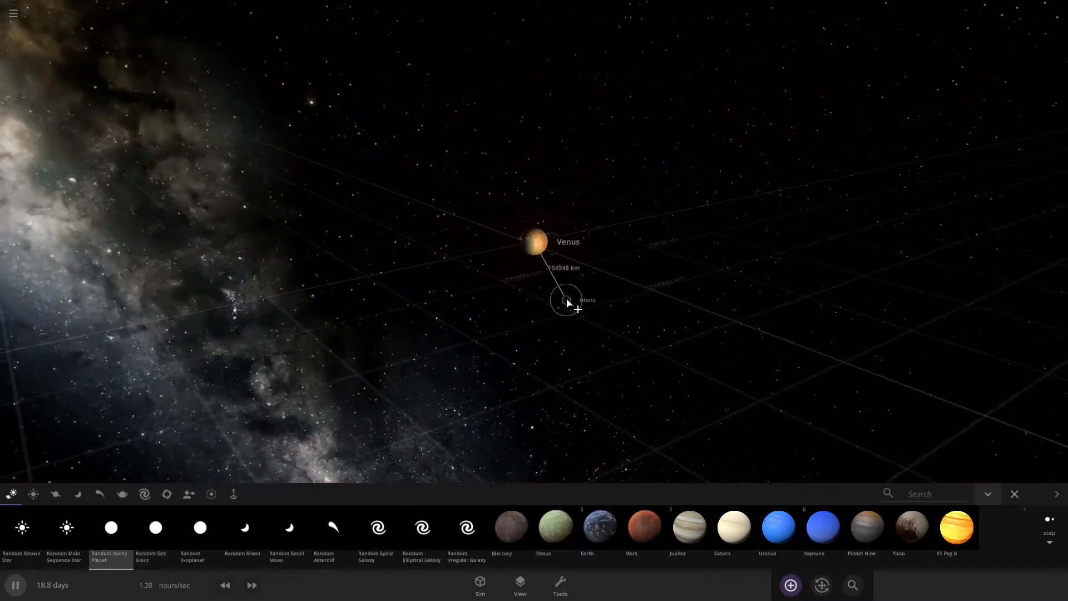
left_click_drag(569, 303, 787, 407)
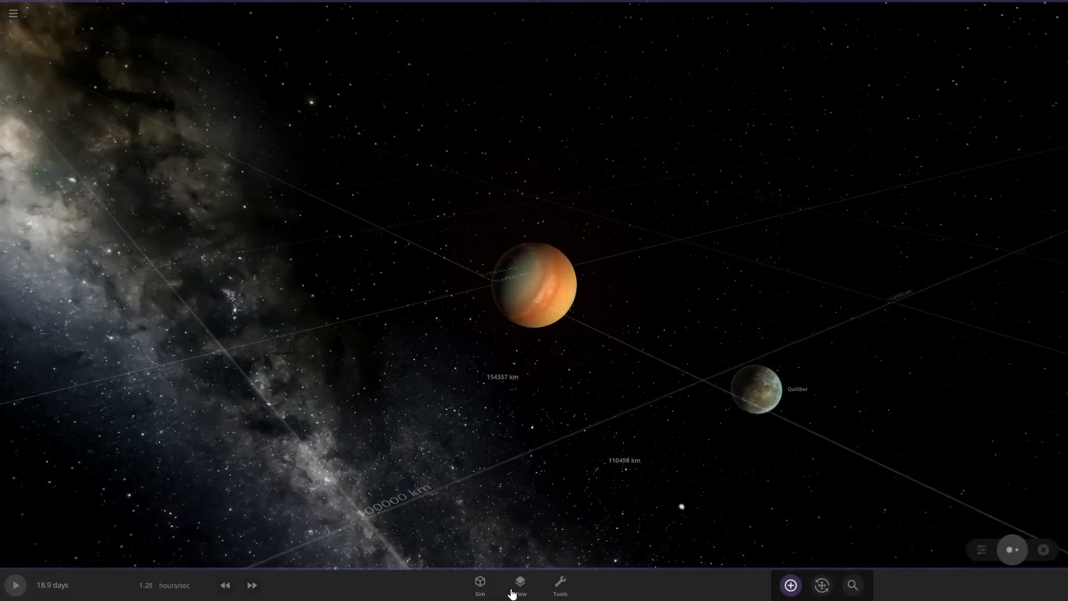
left_click(519, 585)
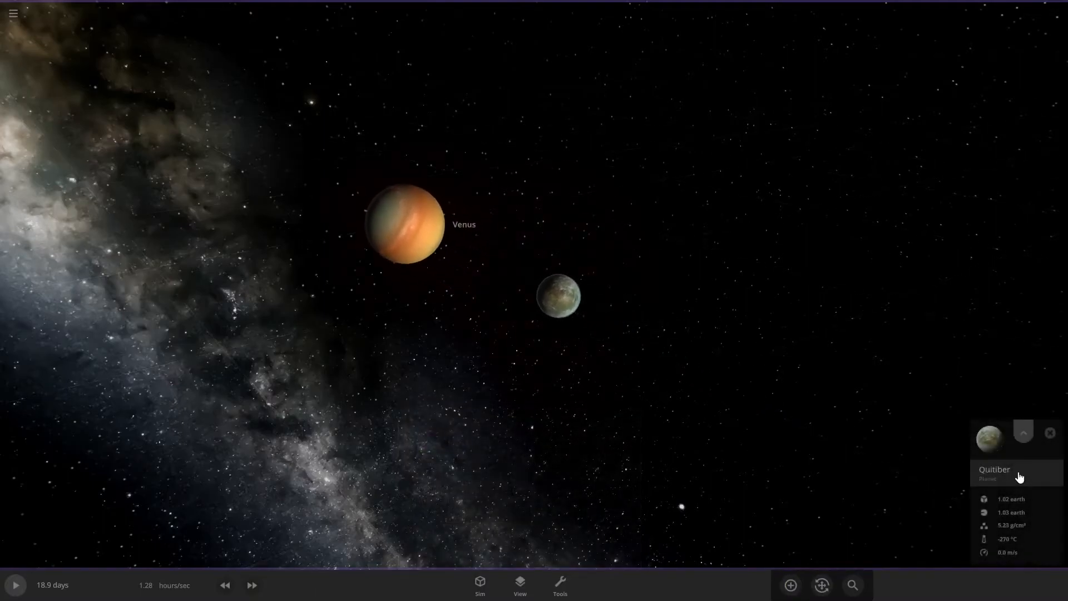
Set Quitiber's composition to 0% iron and 100% water
left_click(995, 469)
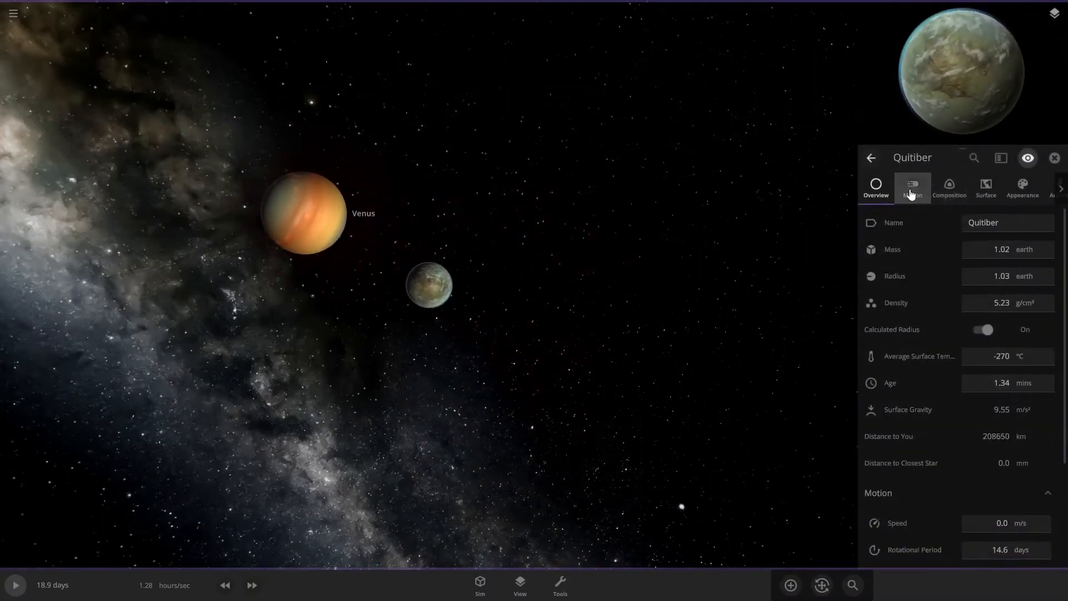
left_click(948, 188)
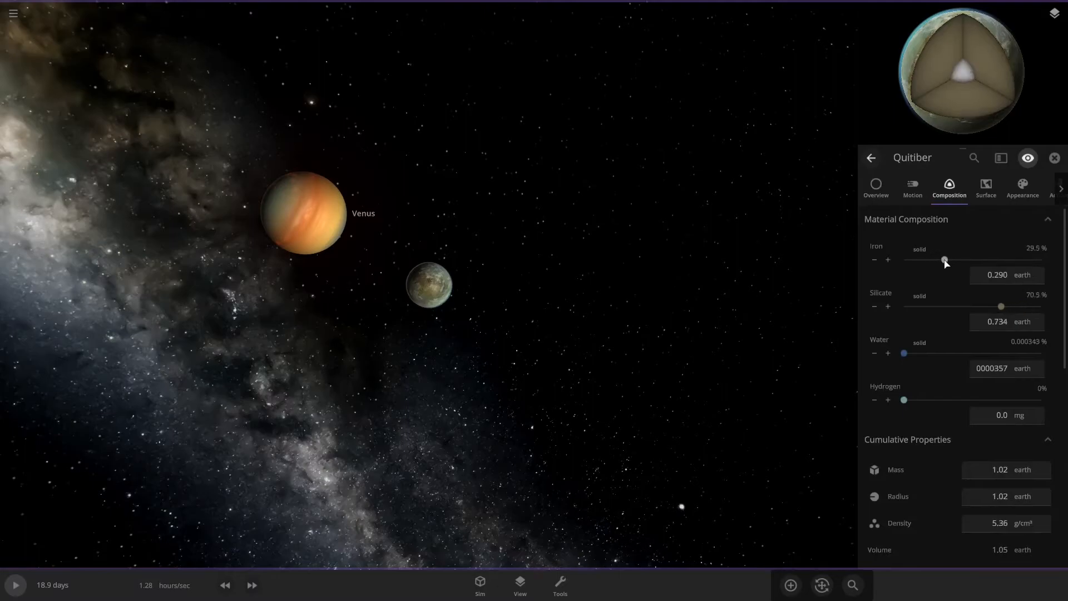
left_click_drag(944, 260, 903, 260)
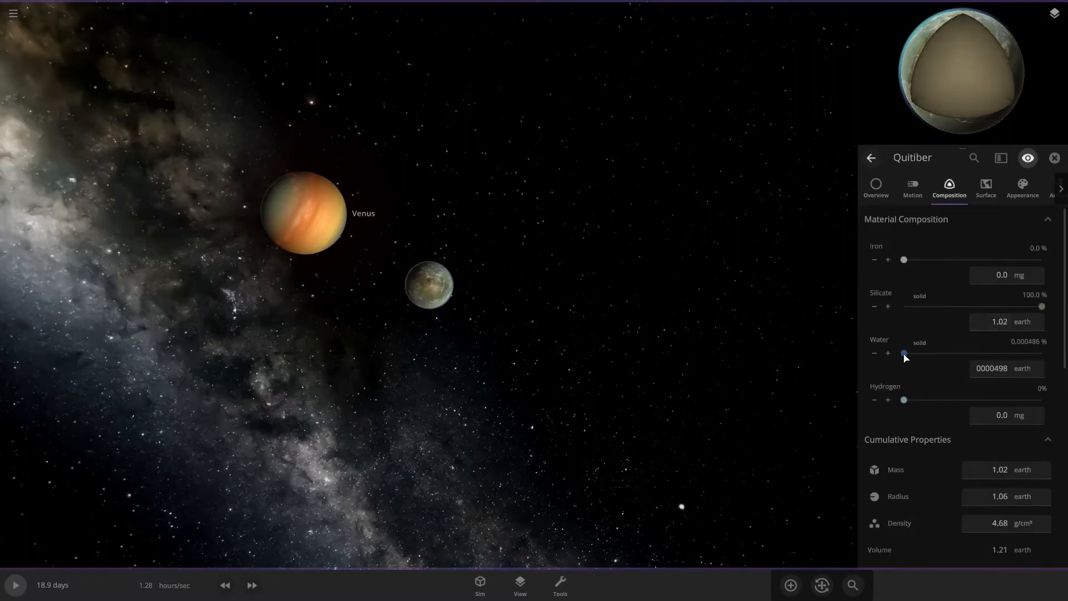
left_click_drag(905, 353, 1041, 352)
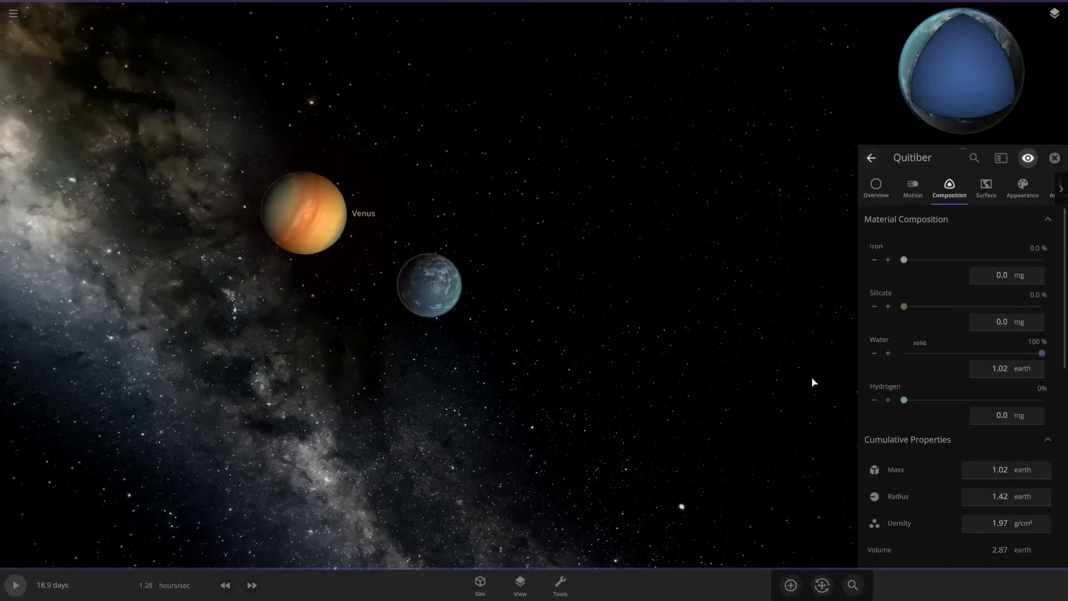
left_click(875, 188)
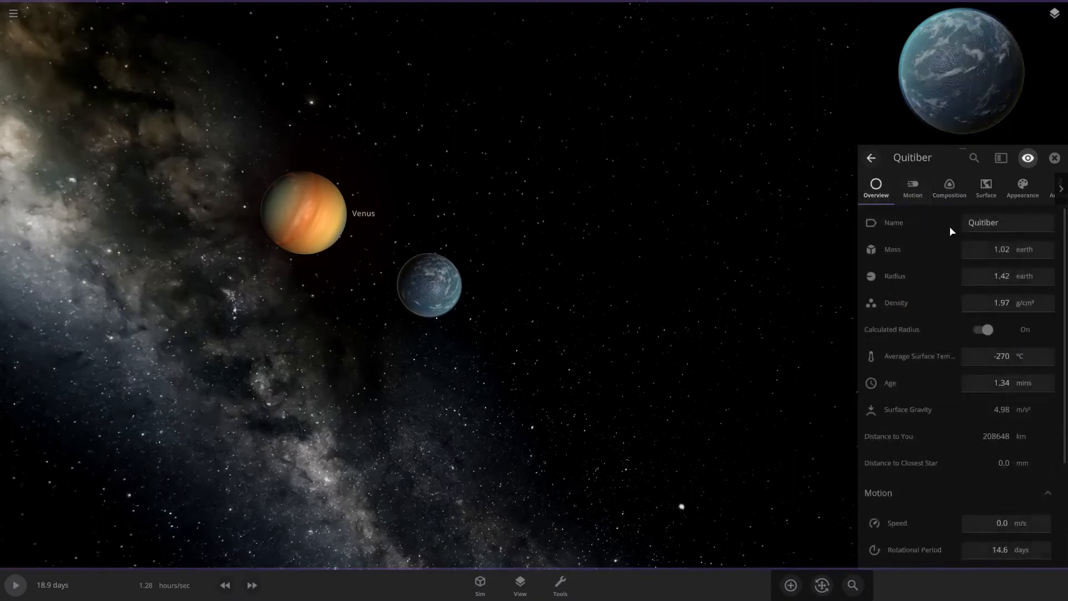
left_click(1007, 249)
type("10")
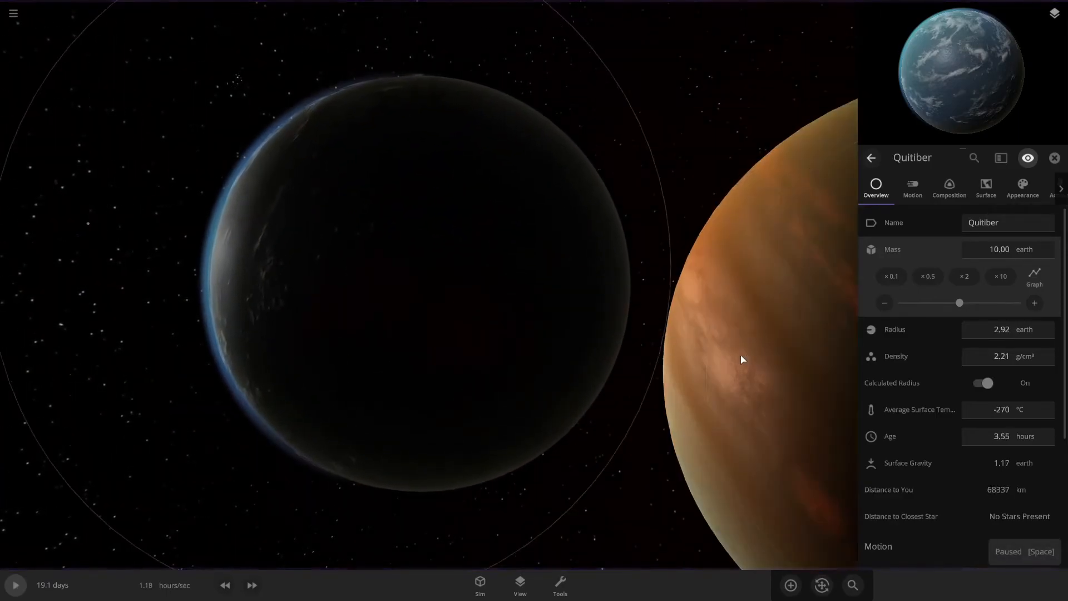
Slow the simulation to about one minute per second and start time running
left_click(225, 585)
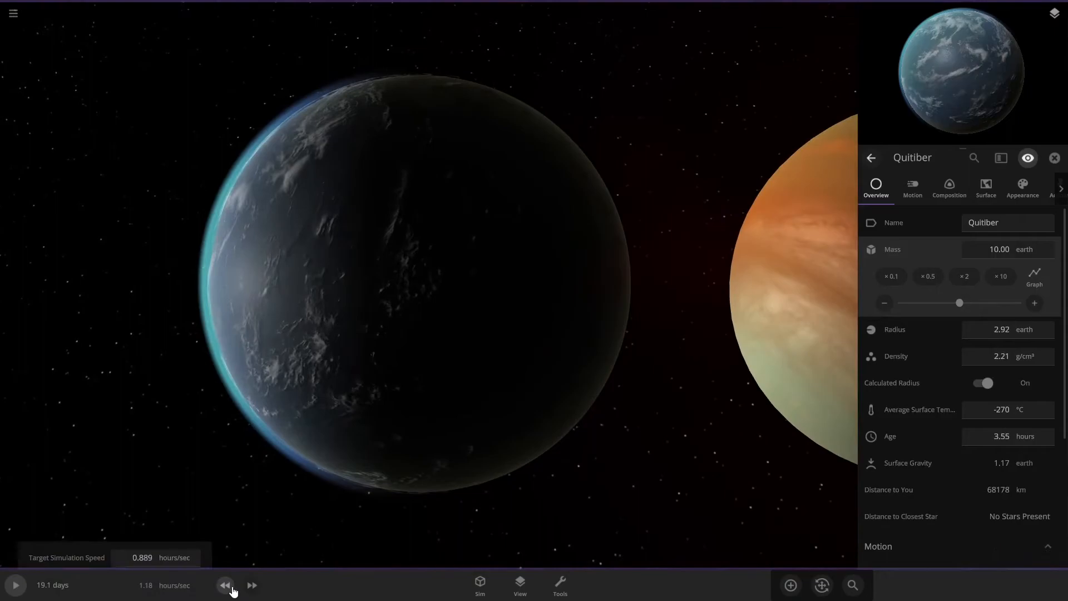
left_click(225, 584)
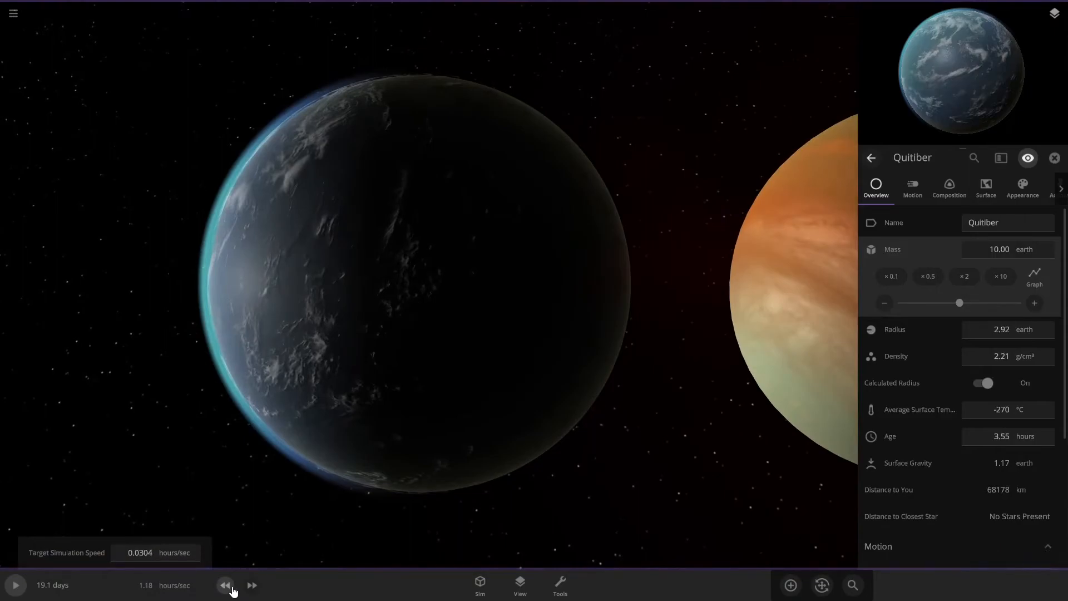
left_click(225, 584)
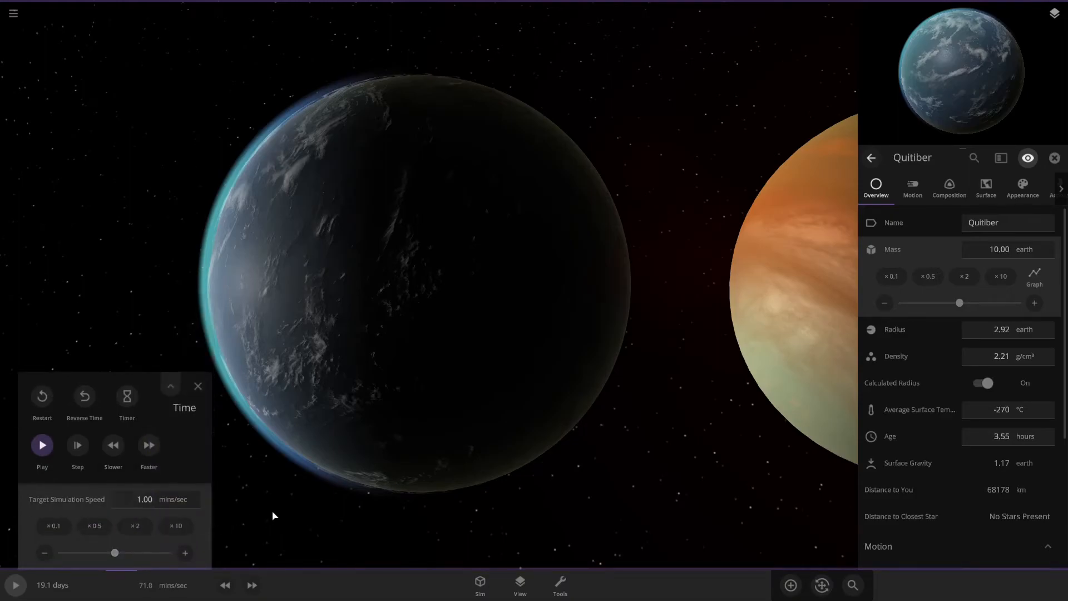
left_click(42, 445)
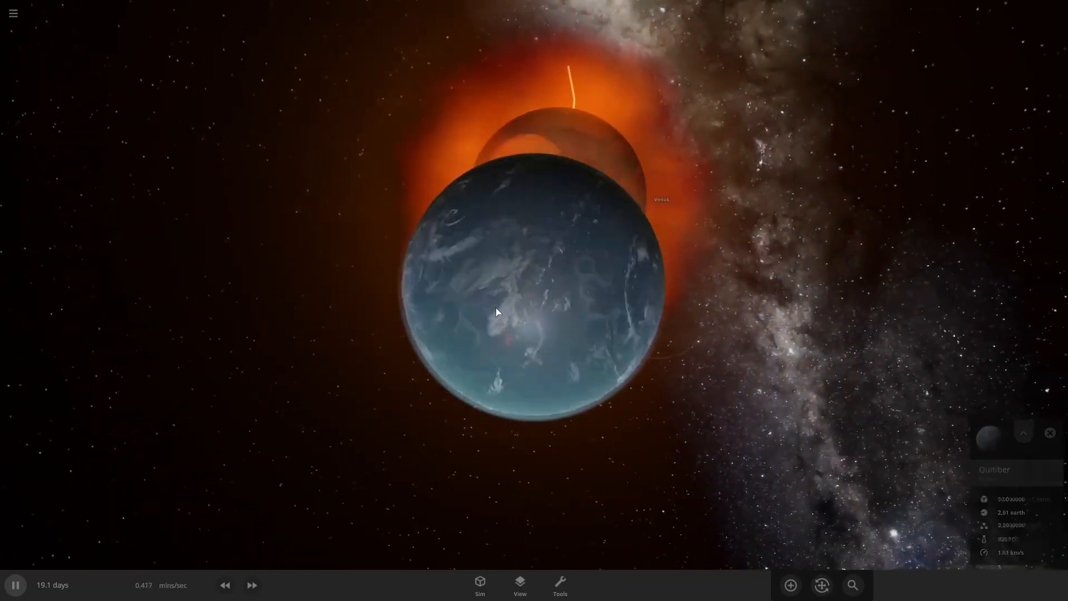
Raise the simulation speed repeatedly while Venus collides with Quitiber
left_click(251, 585)
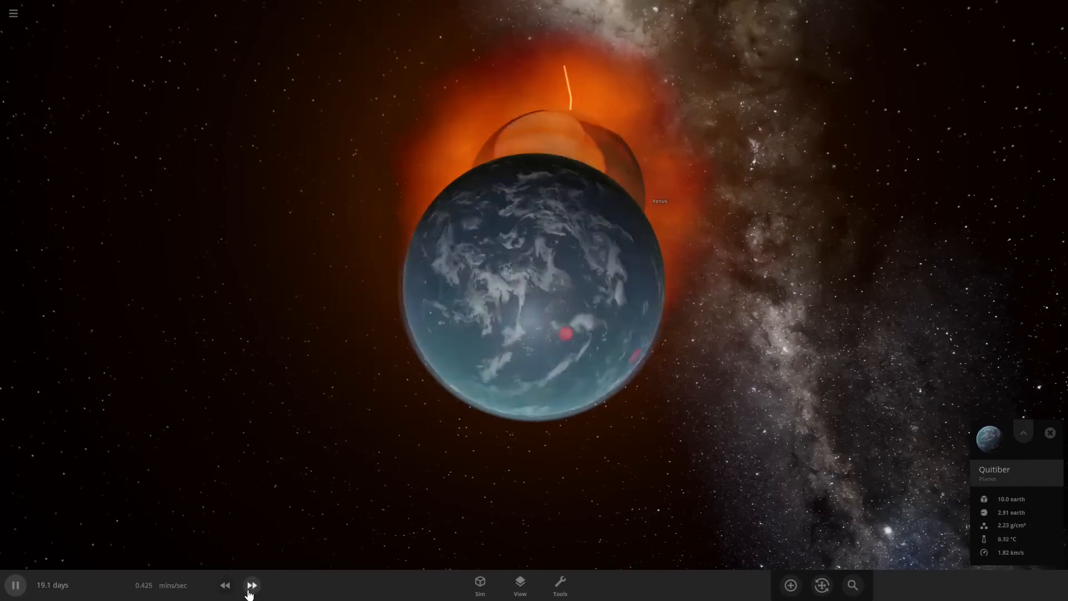
left_click(251, 584)
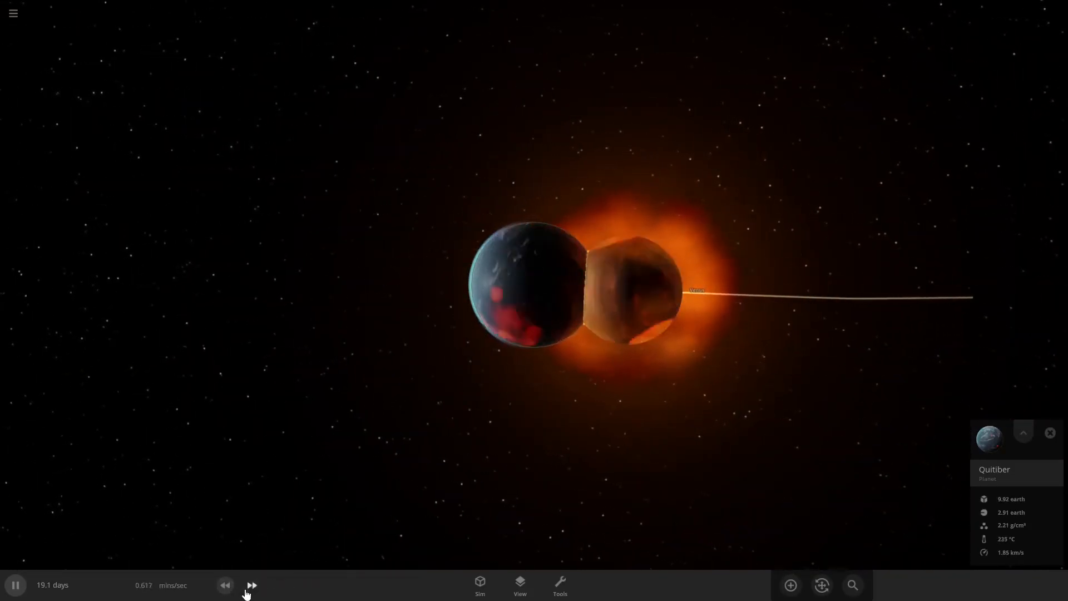
left_click(251, 585)
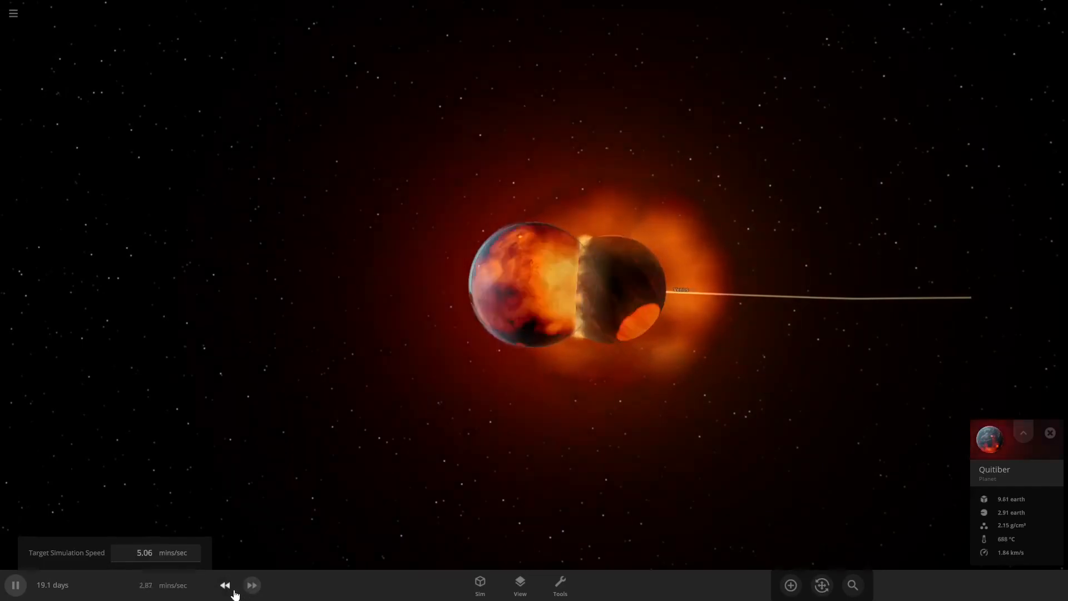
left_click(251, 585)
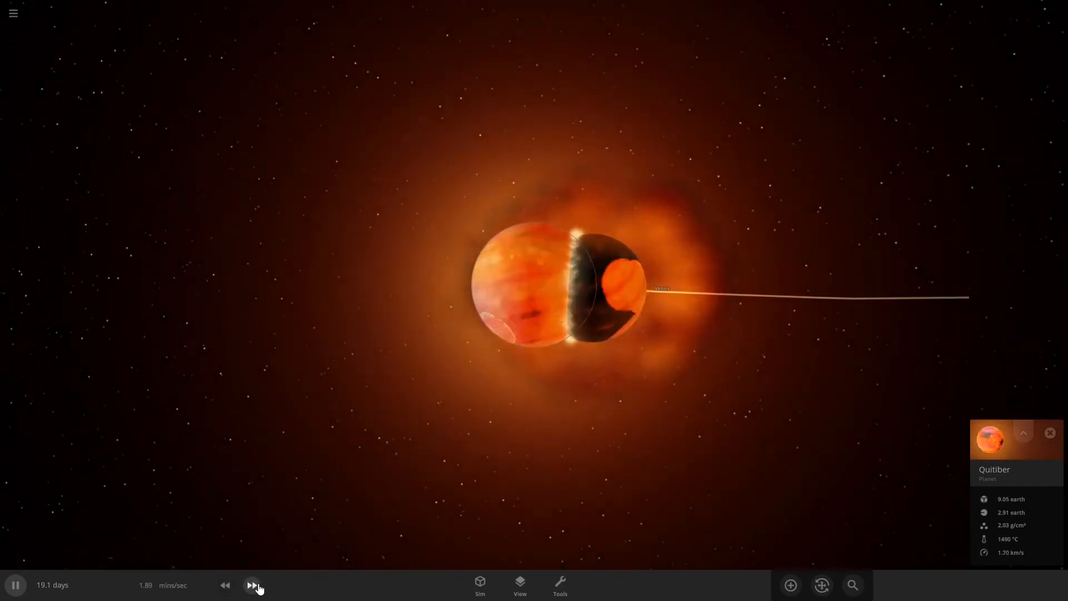
left_click(252, 585)
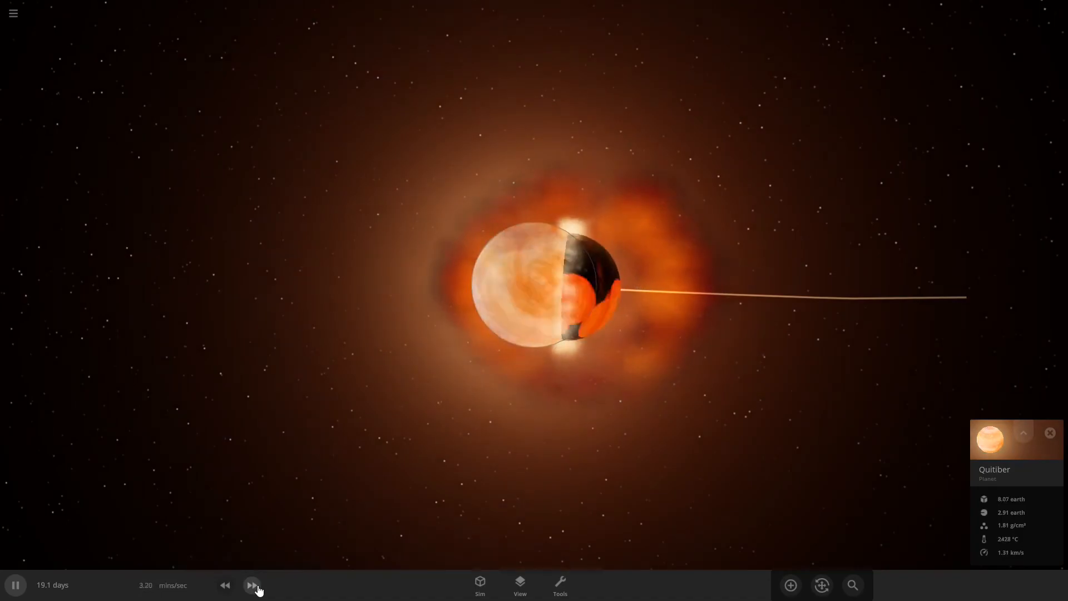
left_click(252, 585)
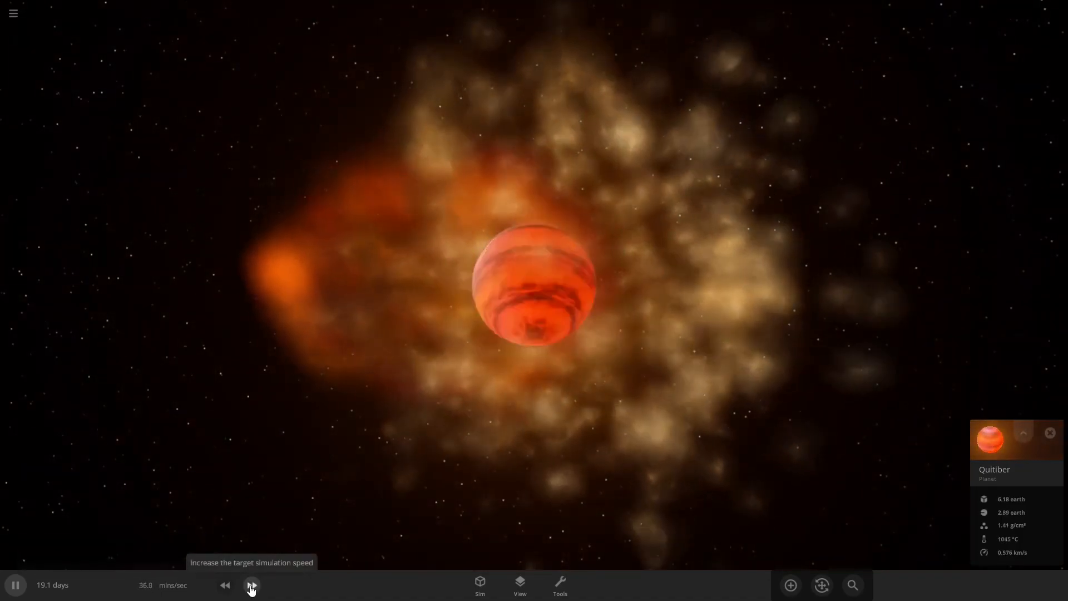
left_click(252, 585)
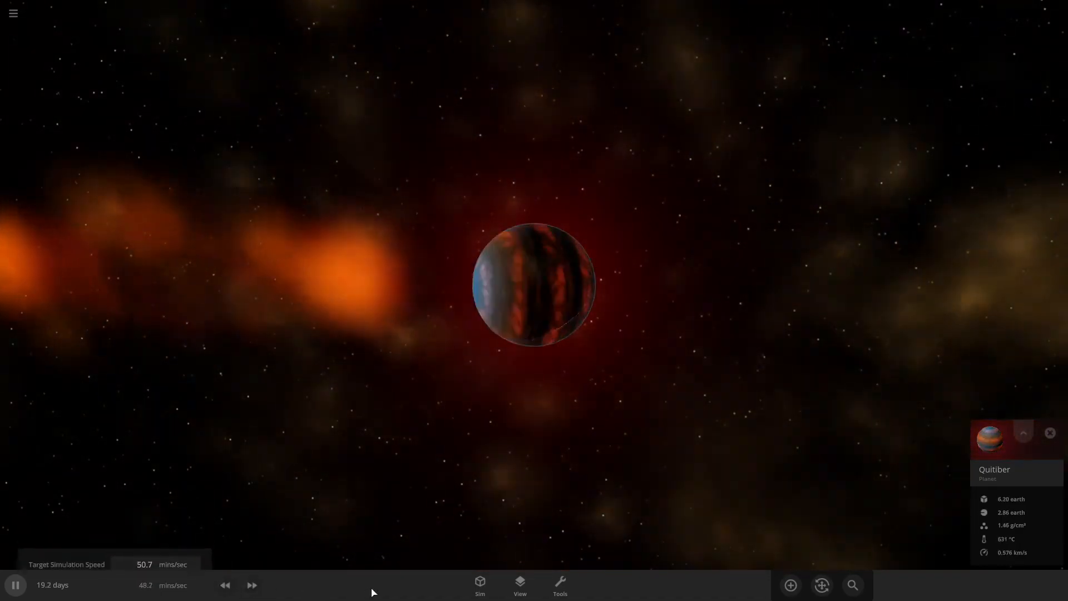